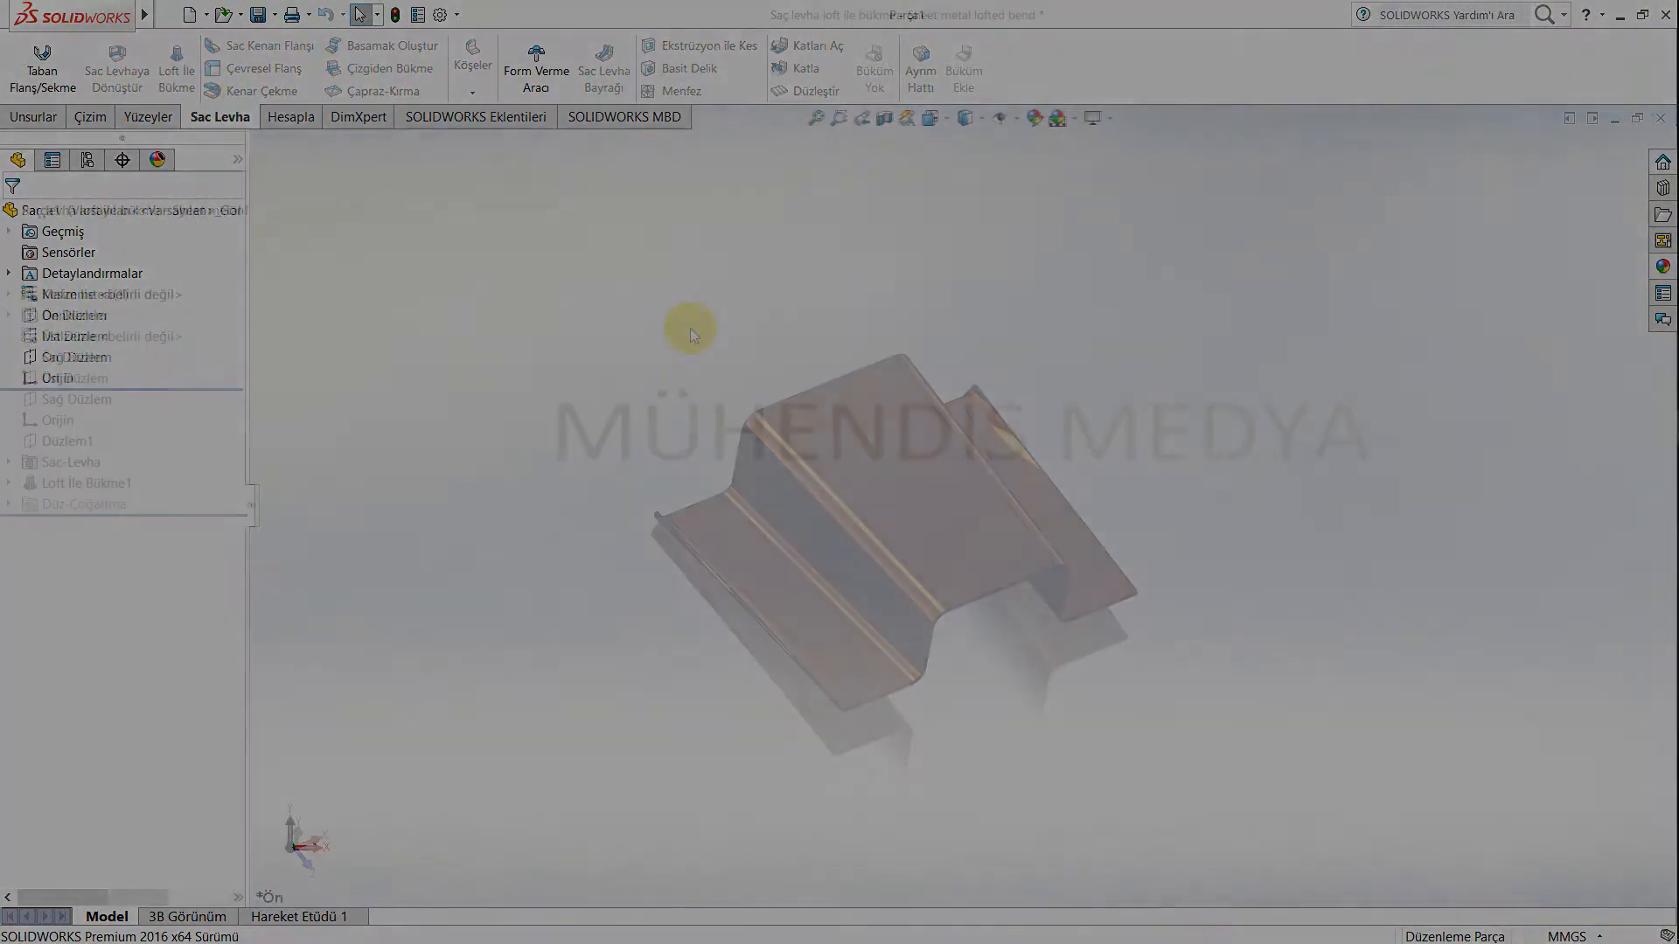
# - Select the Front Plane (Ön Düzlem) in the FeatureManager tree for the first sketch
pyautogui.click(73, 315)
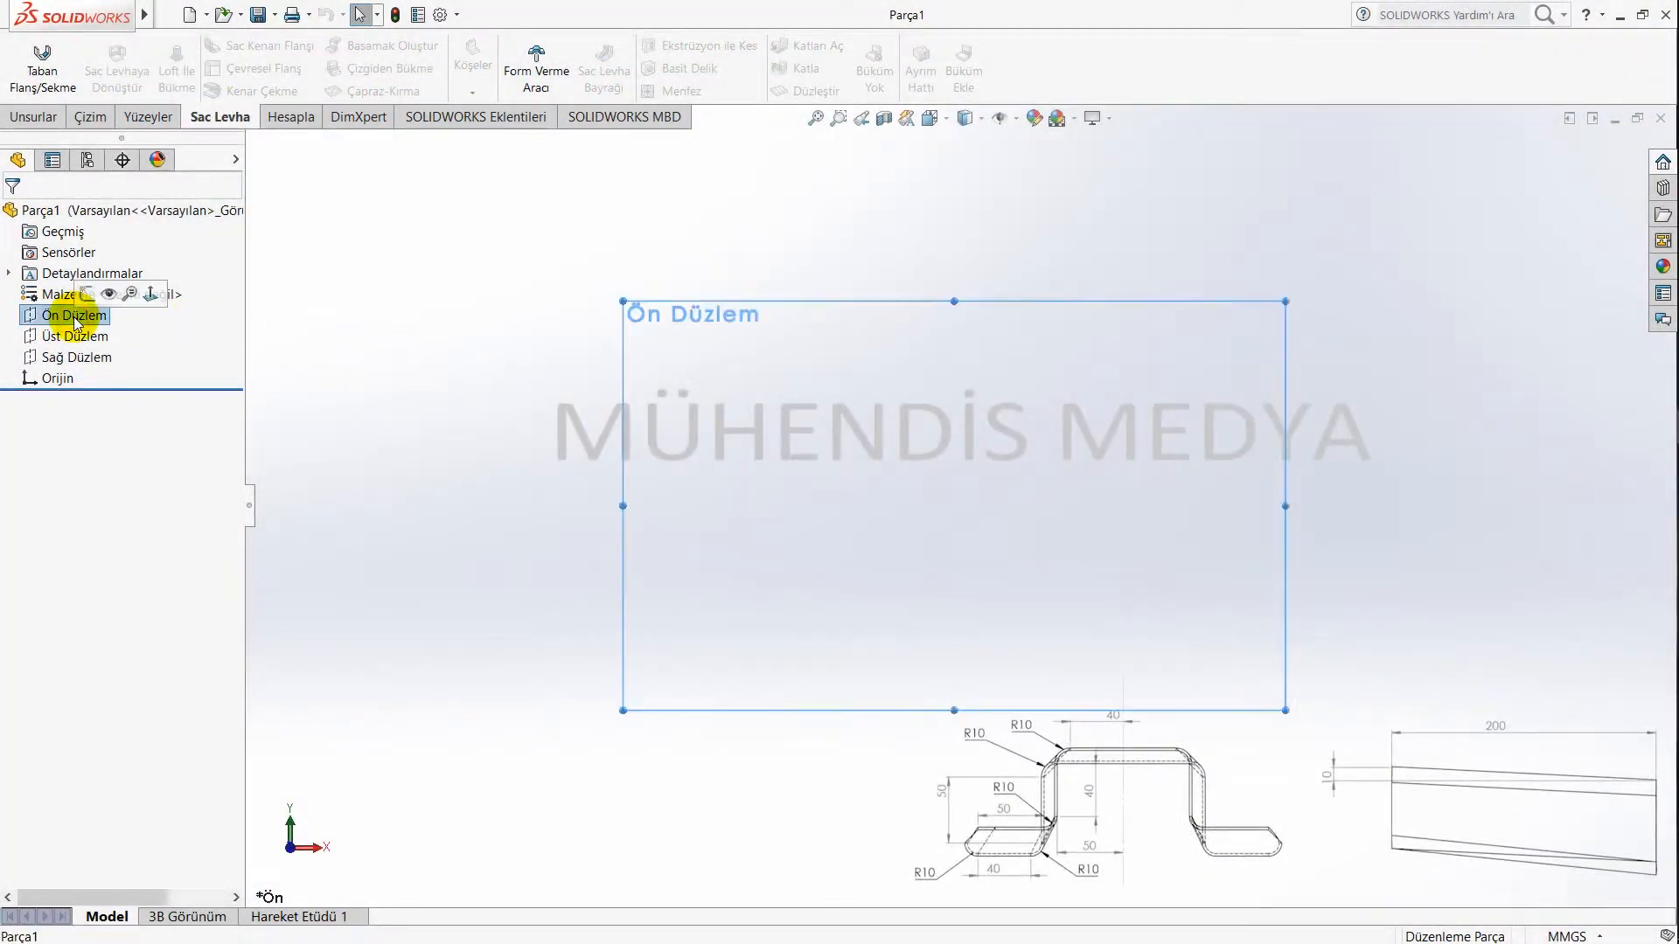
# - Sketch the half profile and dimension the 50 mm top flat and R10 upper bend
pyautogui.click(64, 314)
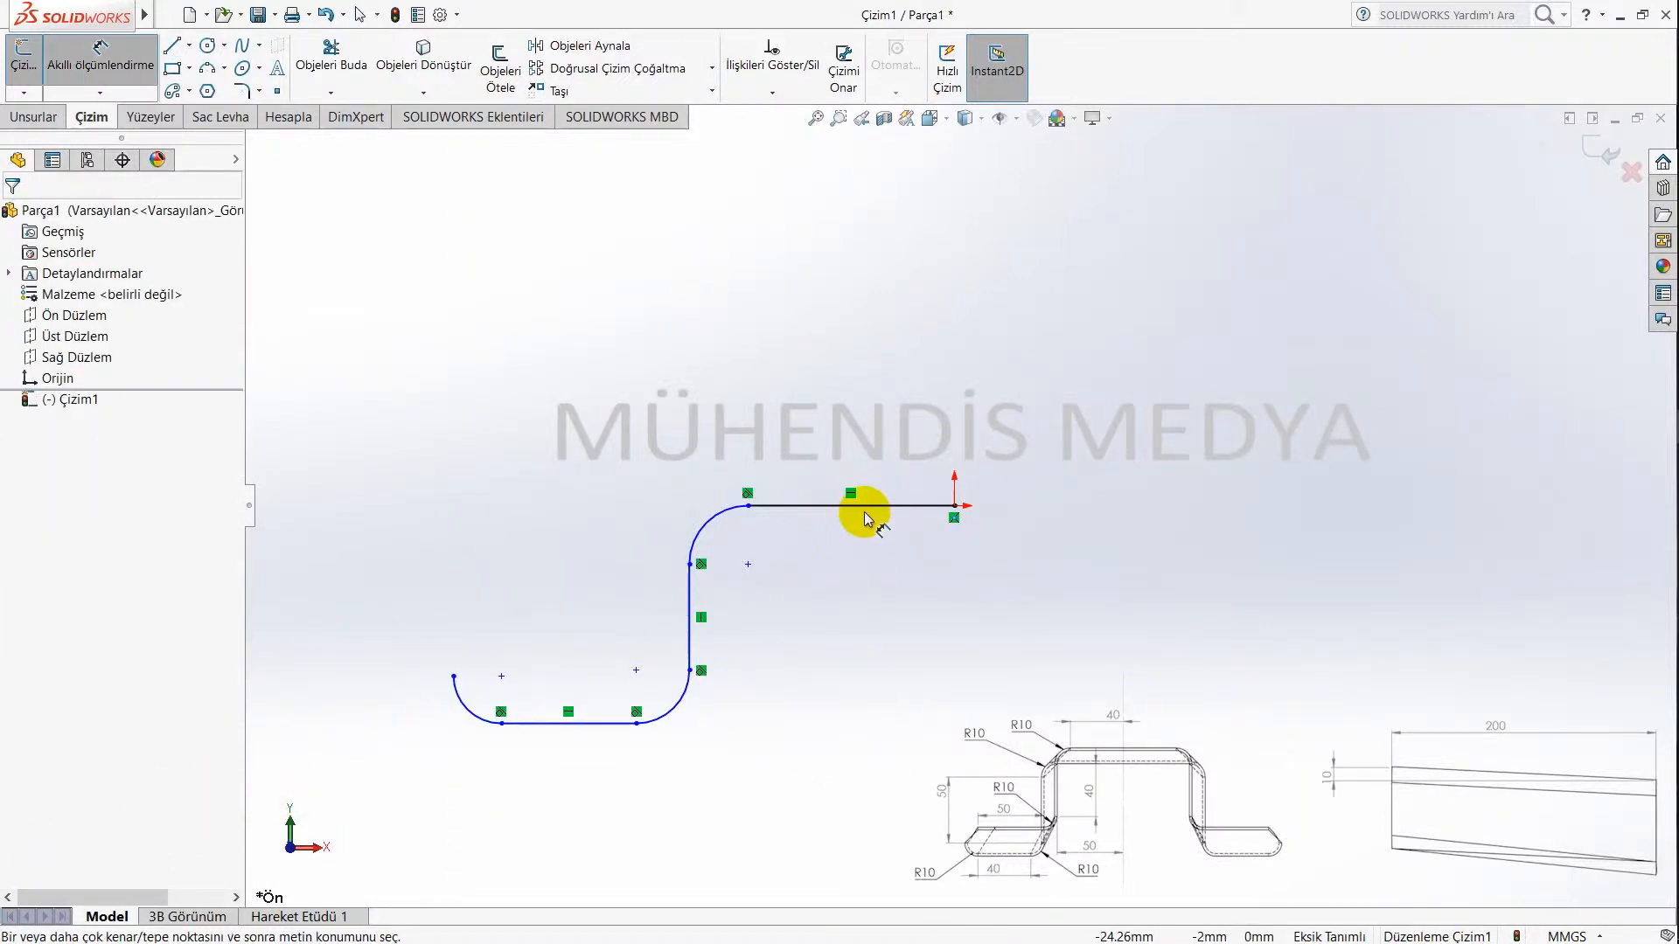
pyautogui.click(868, 506)
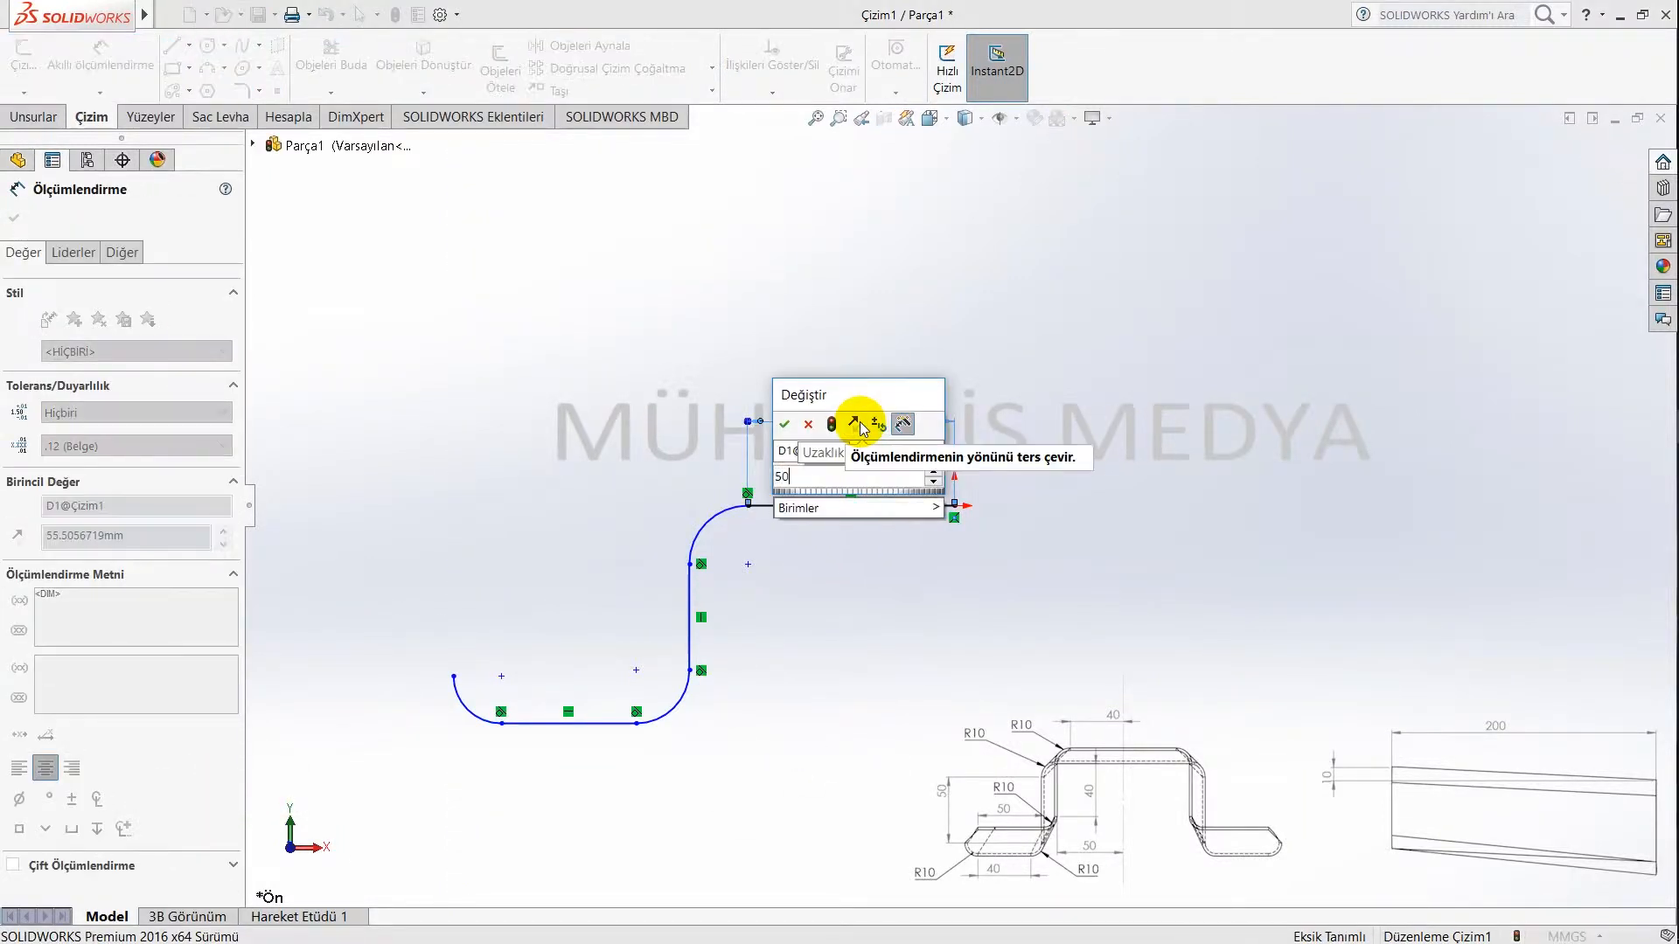
pyautogui.click(783, 423)
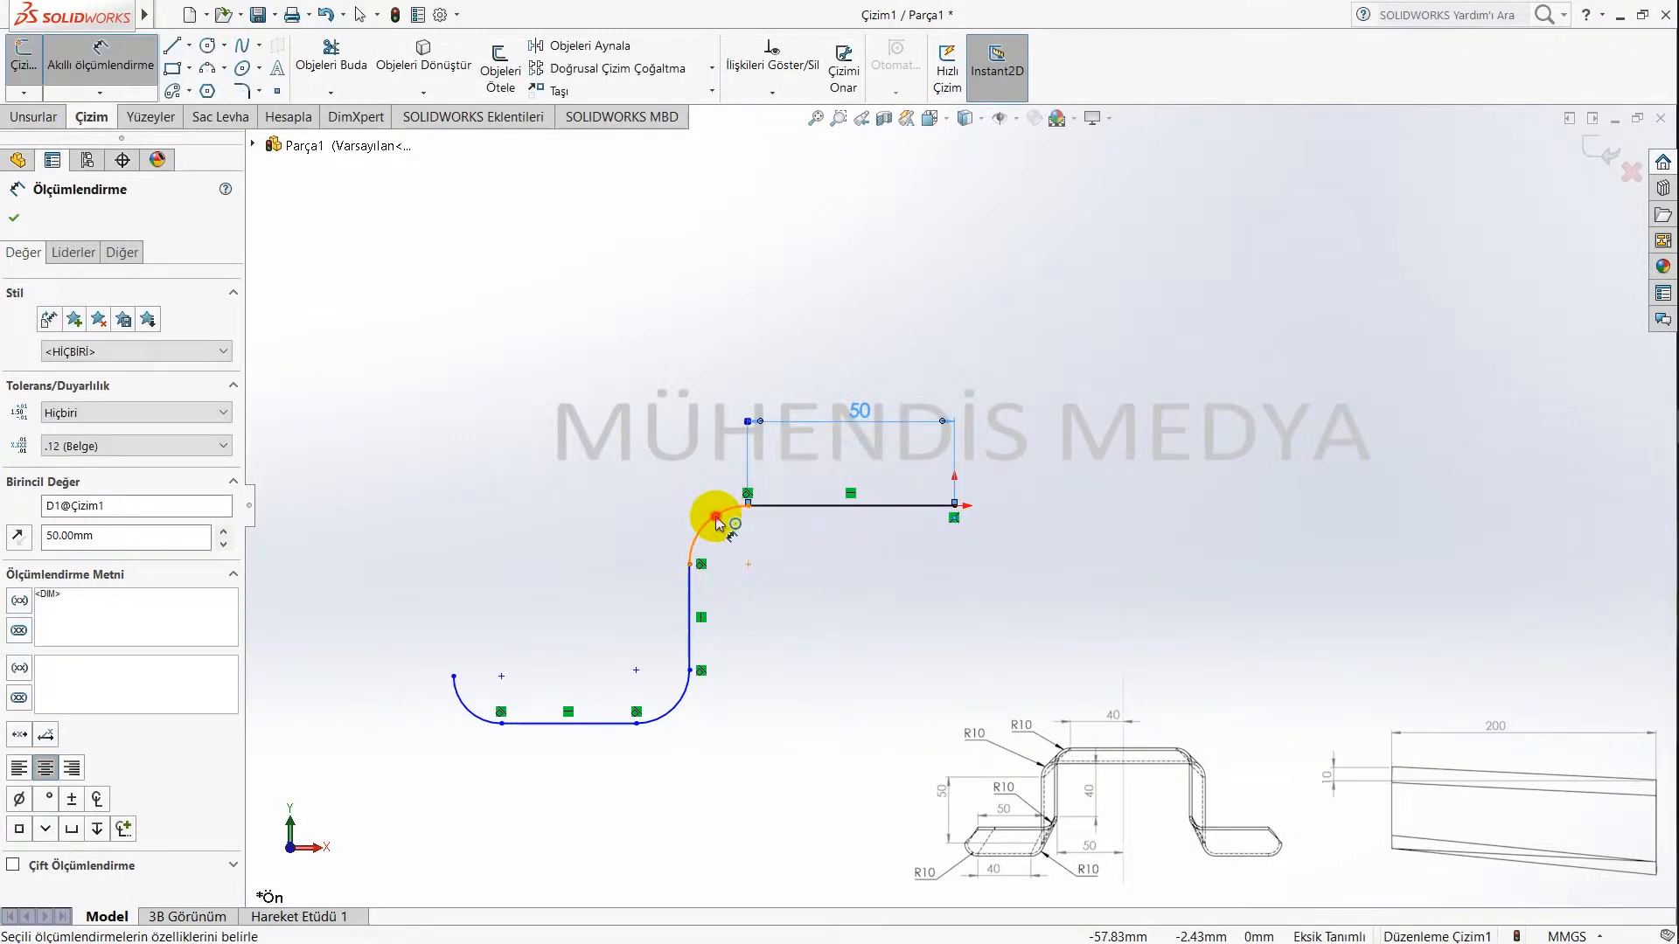
pyautogui.click(715, 518)
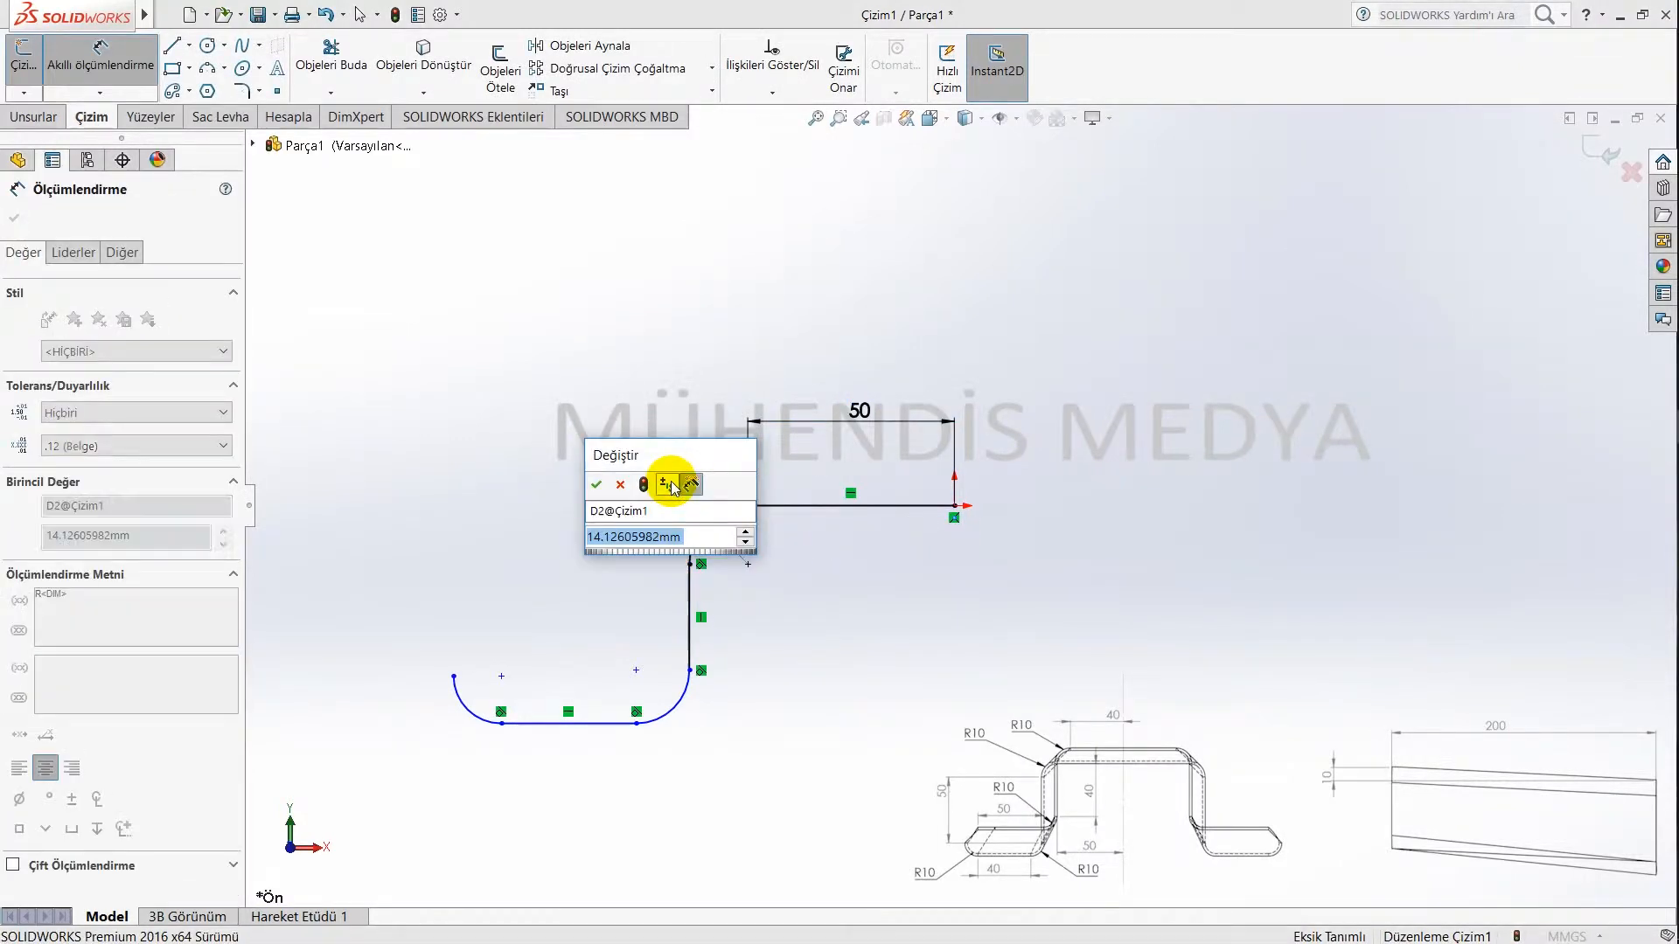
pyautogui.click(596, 484)
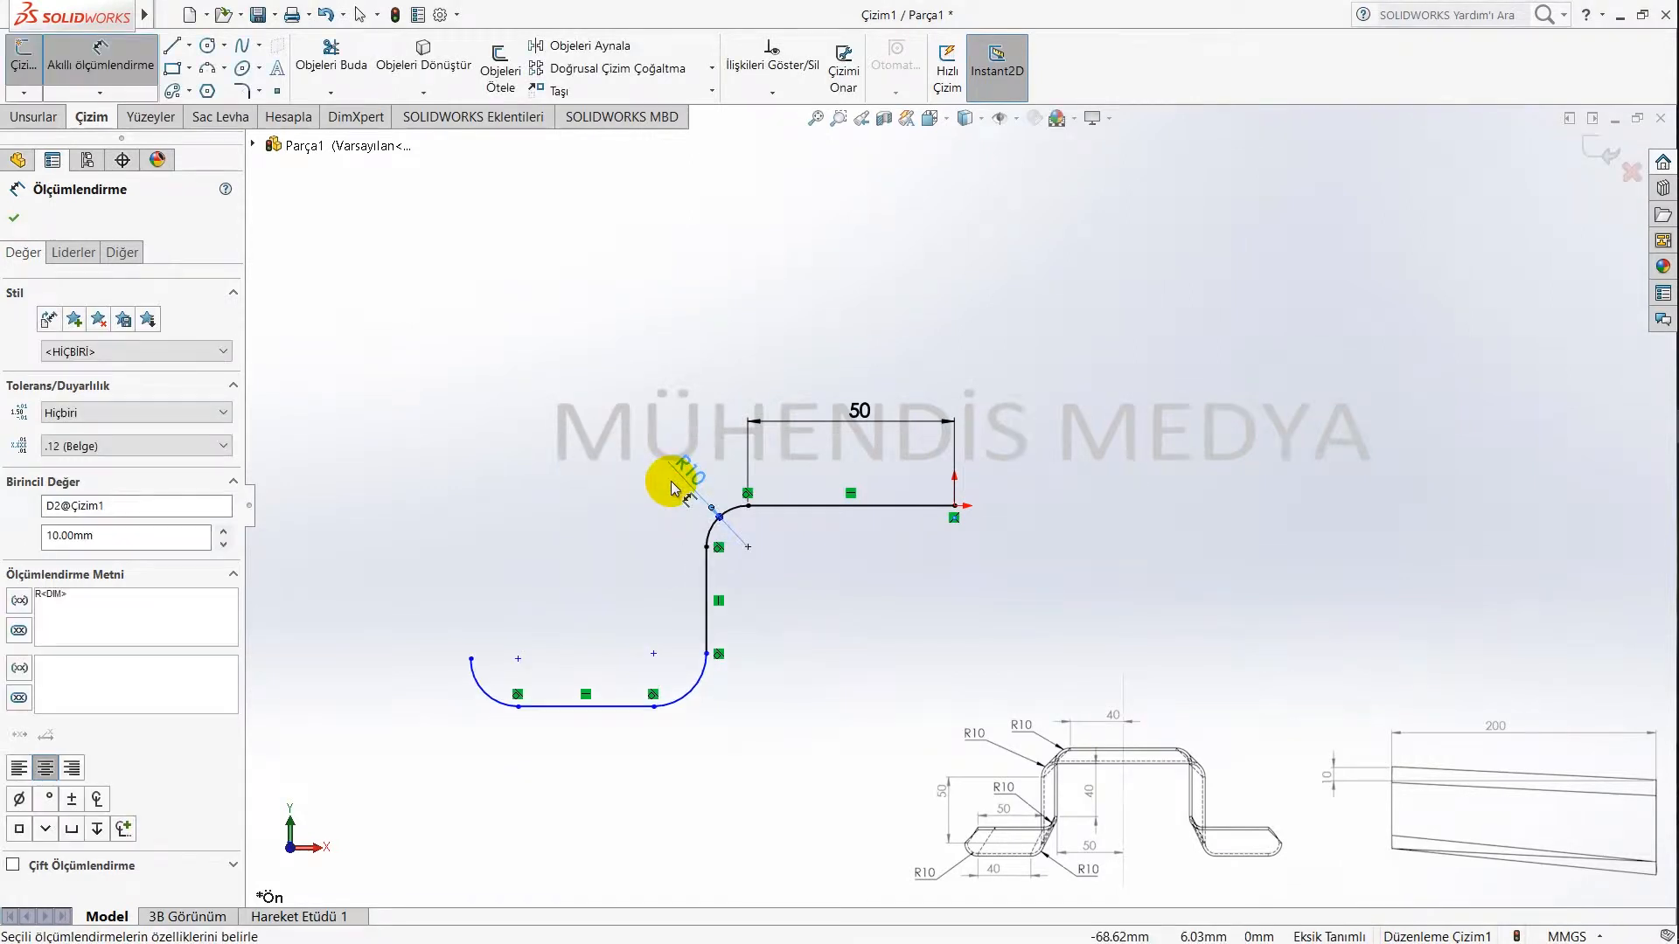
# - Dimension the 50 mm wall, 40 mm foot and R10 end radius of the profile
pyautogui.click(717, 600)
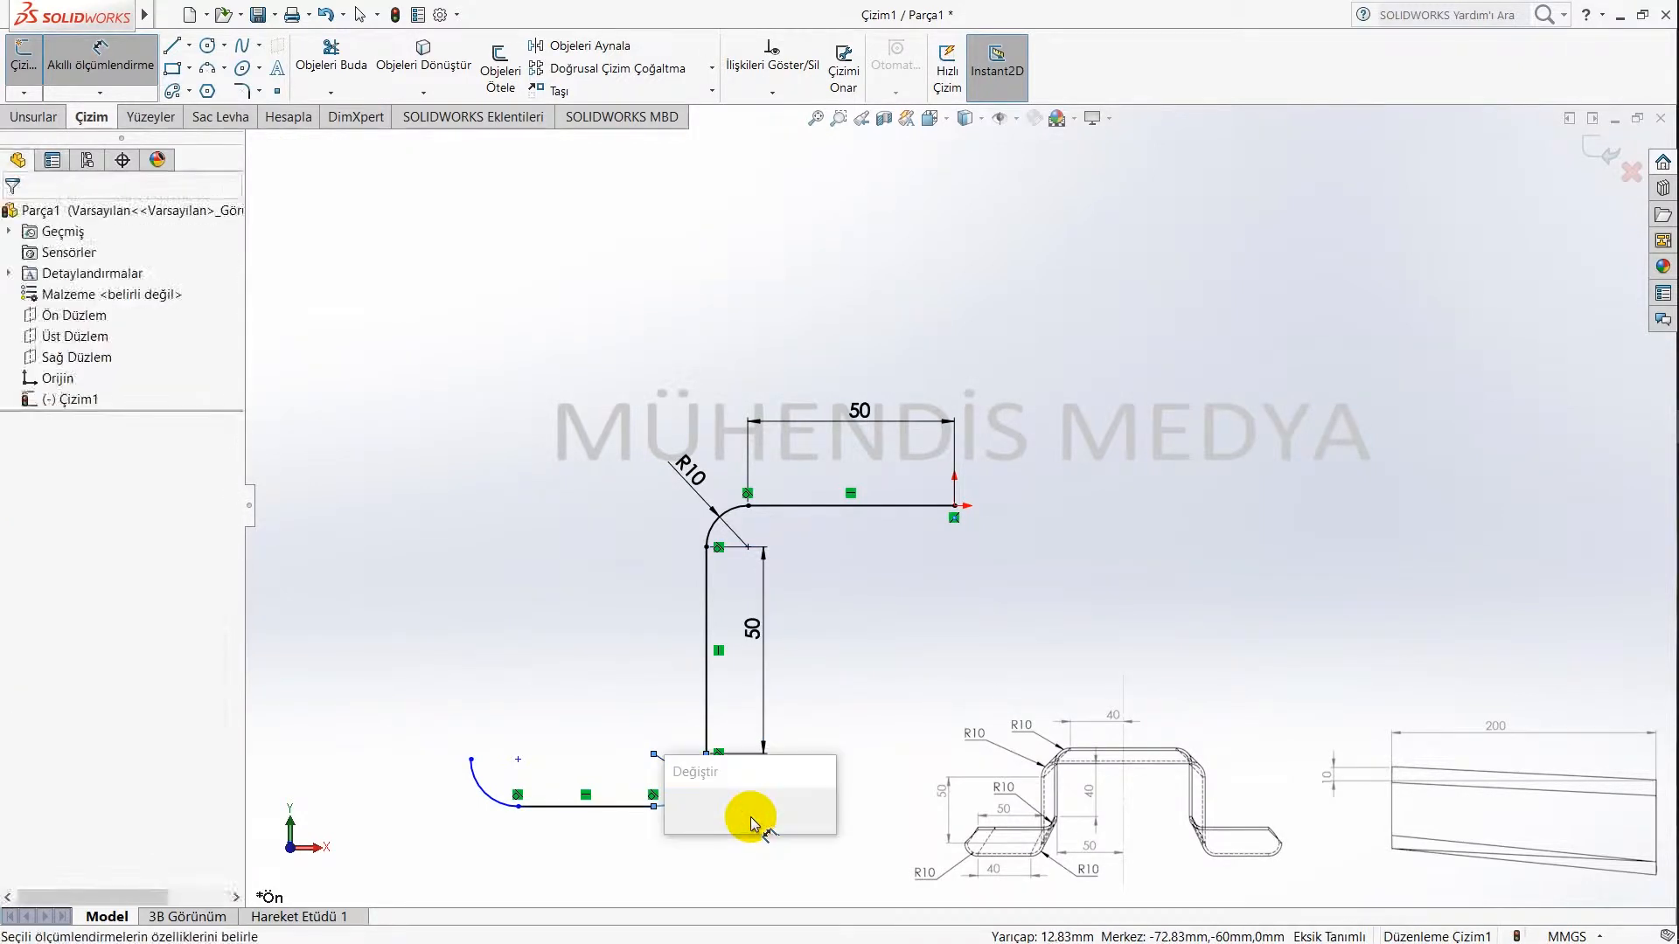
pyautogui.click(573, 798)
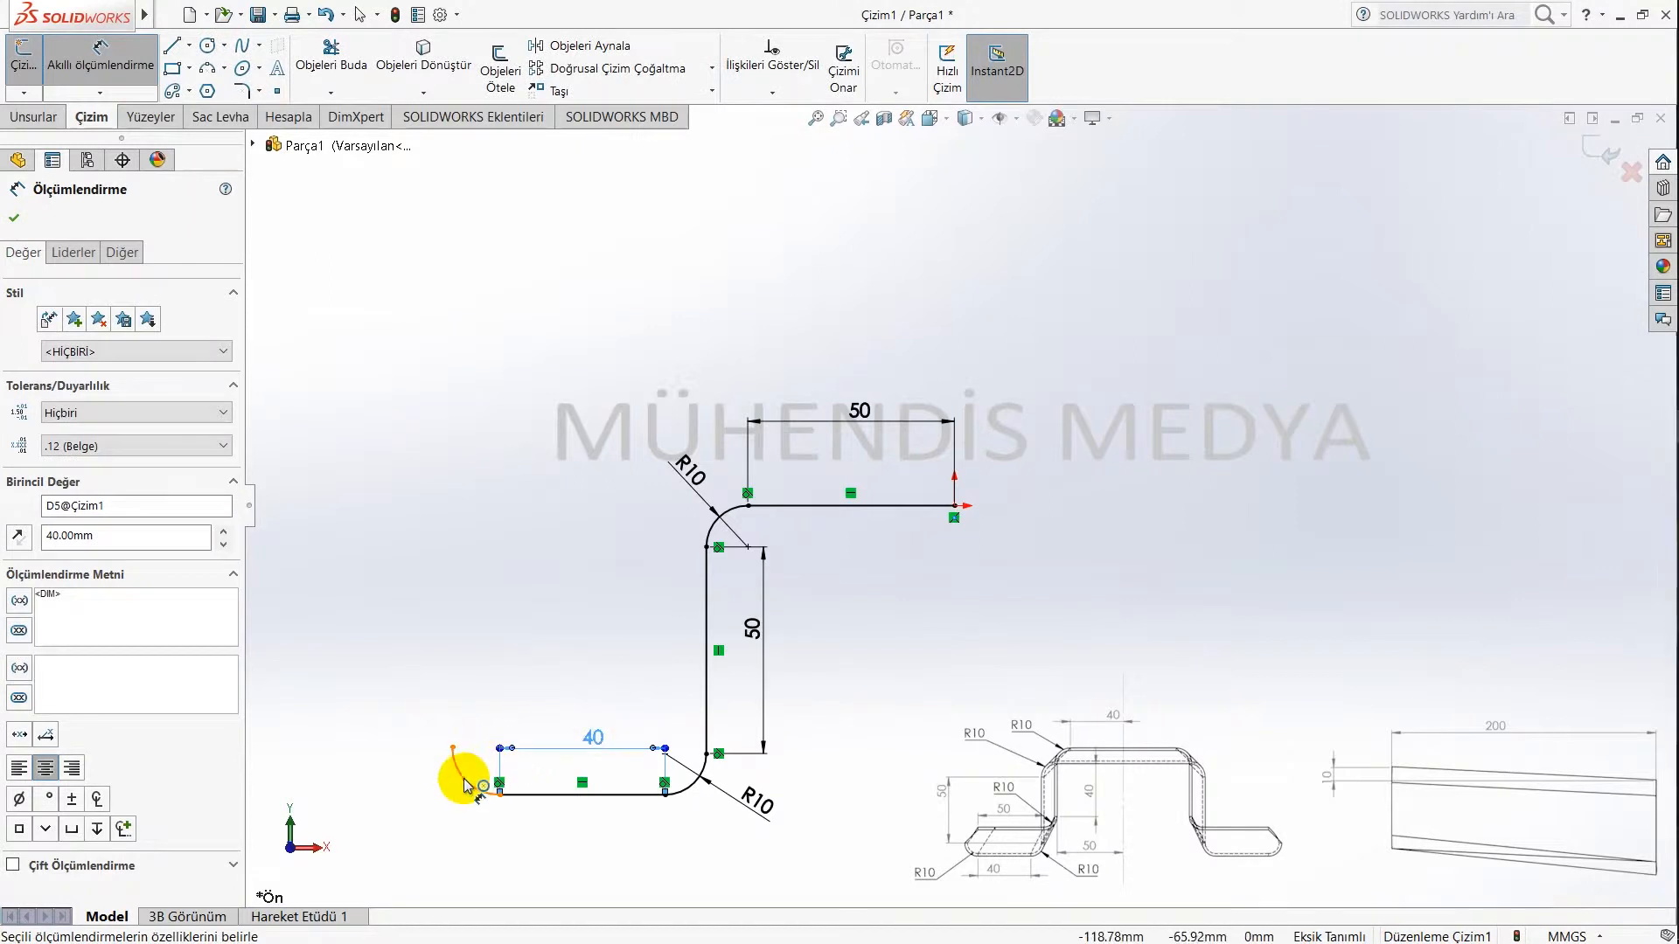
pyautogui.click(462, 776)
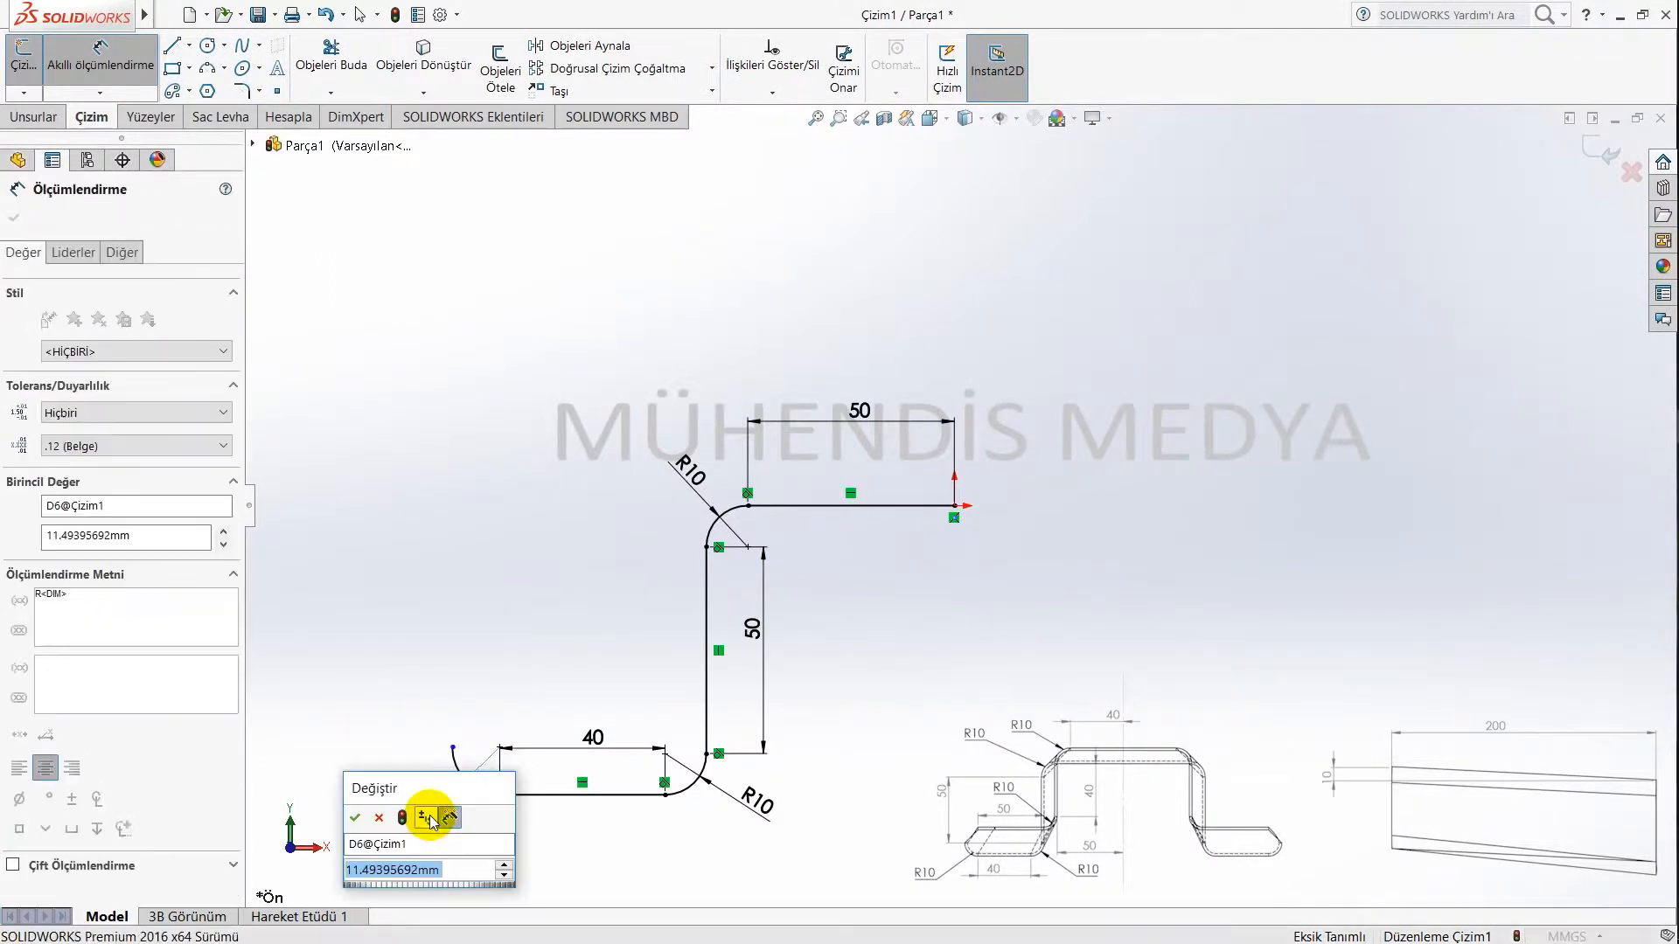
pyautogui.click(355, 816)
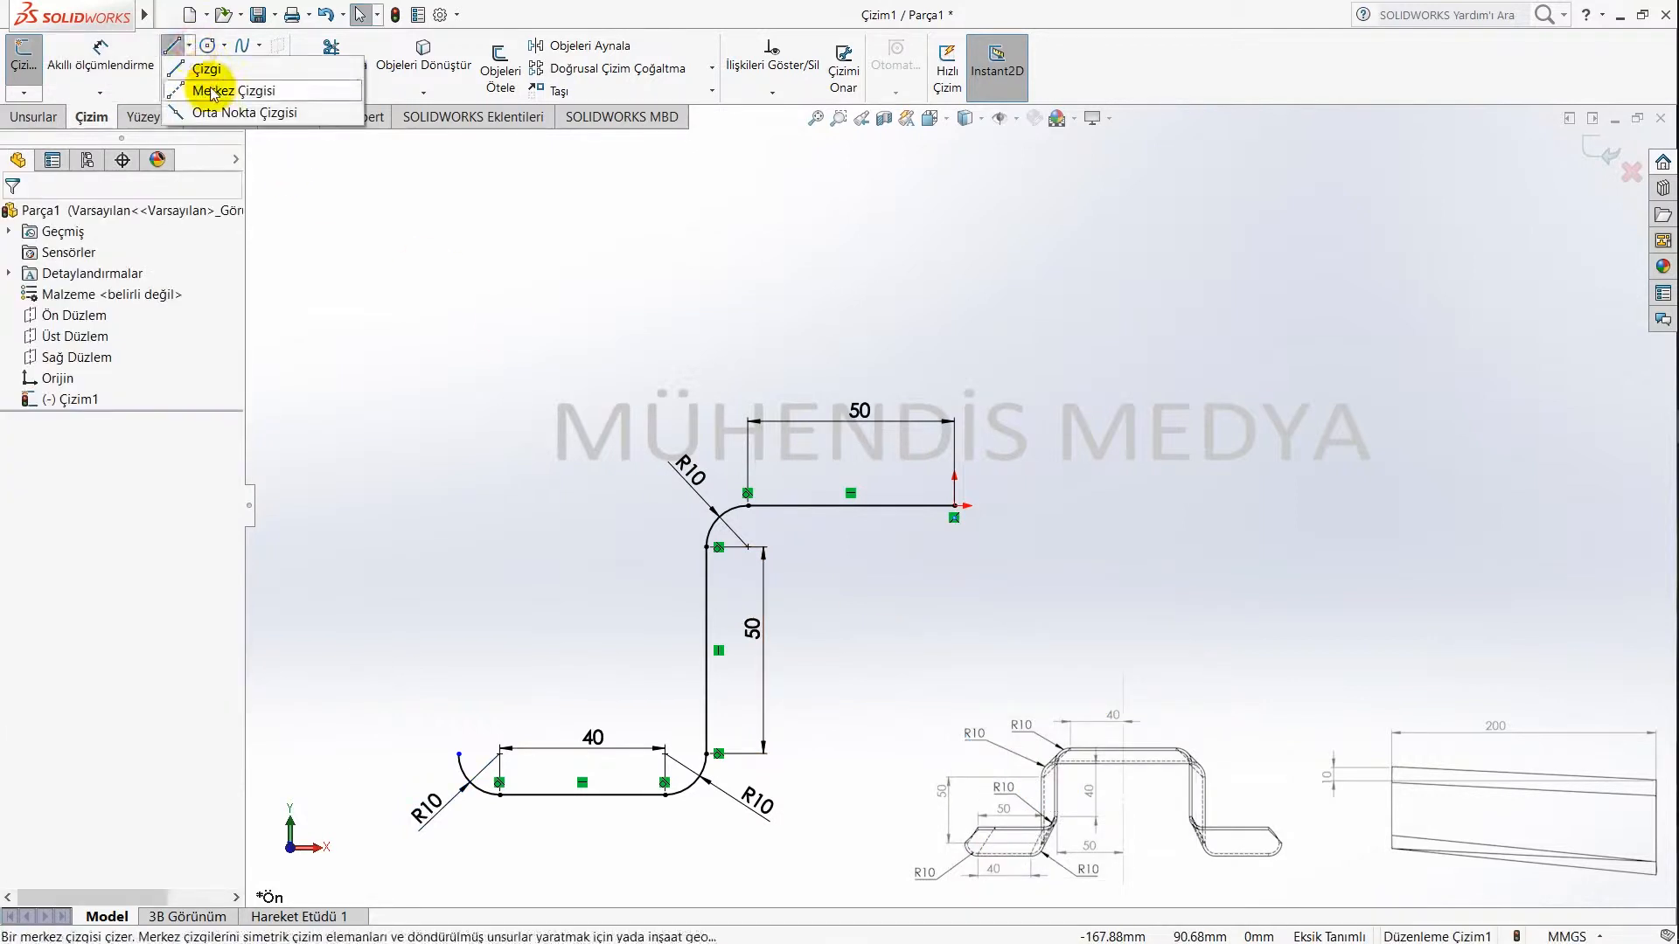
# - Add a vertical centerline and mirror the half profile about it into the full hat shape
pyautogui.click(211, 69)
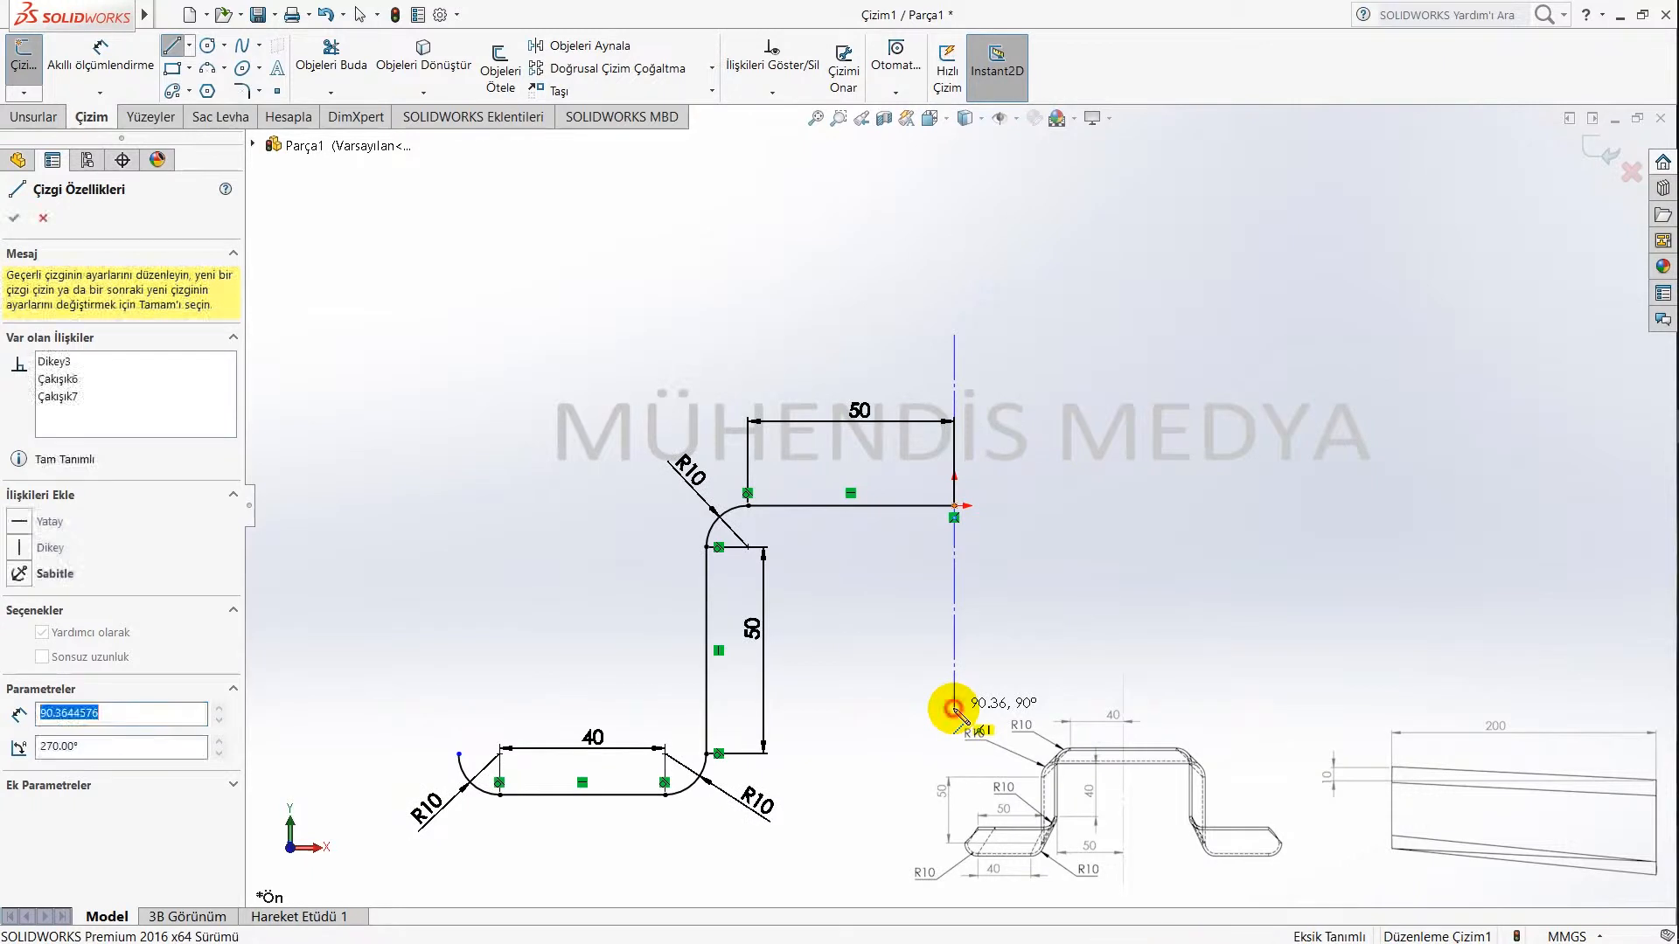
pyautogui.click(14, 219)
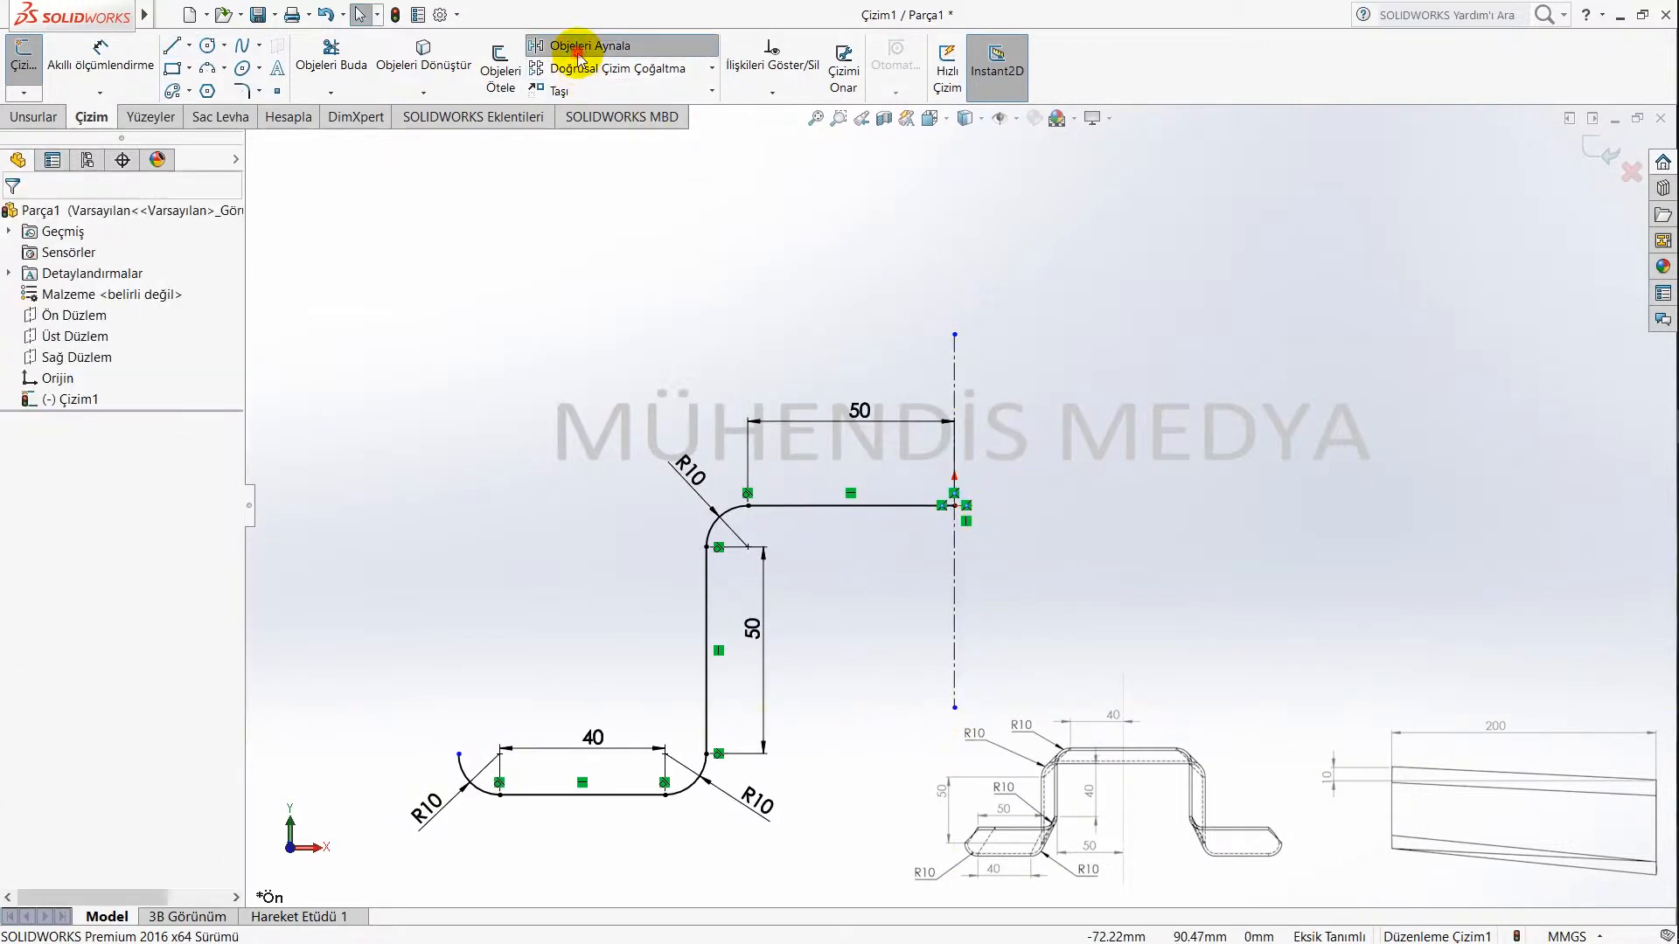
pyautogui.click(587, 46)
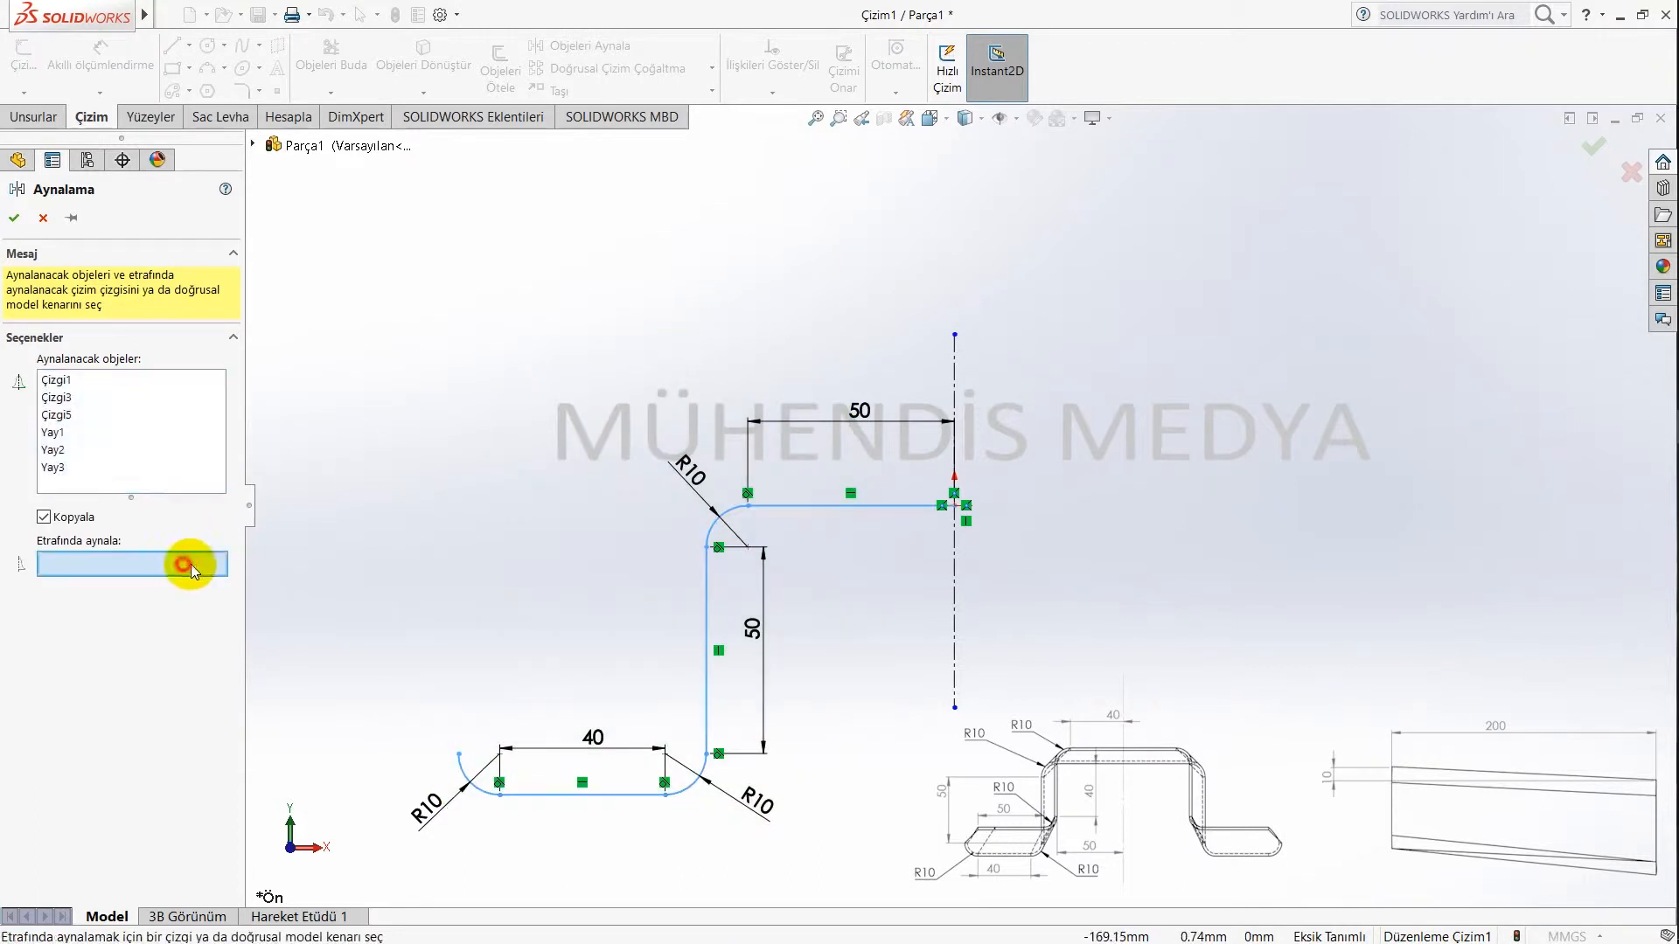
pyautogui.click(952, 504)
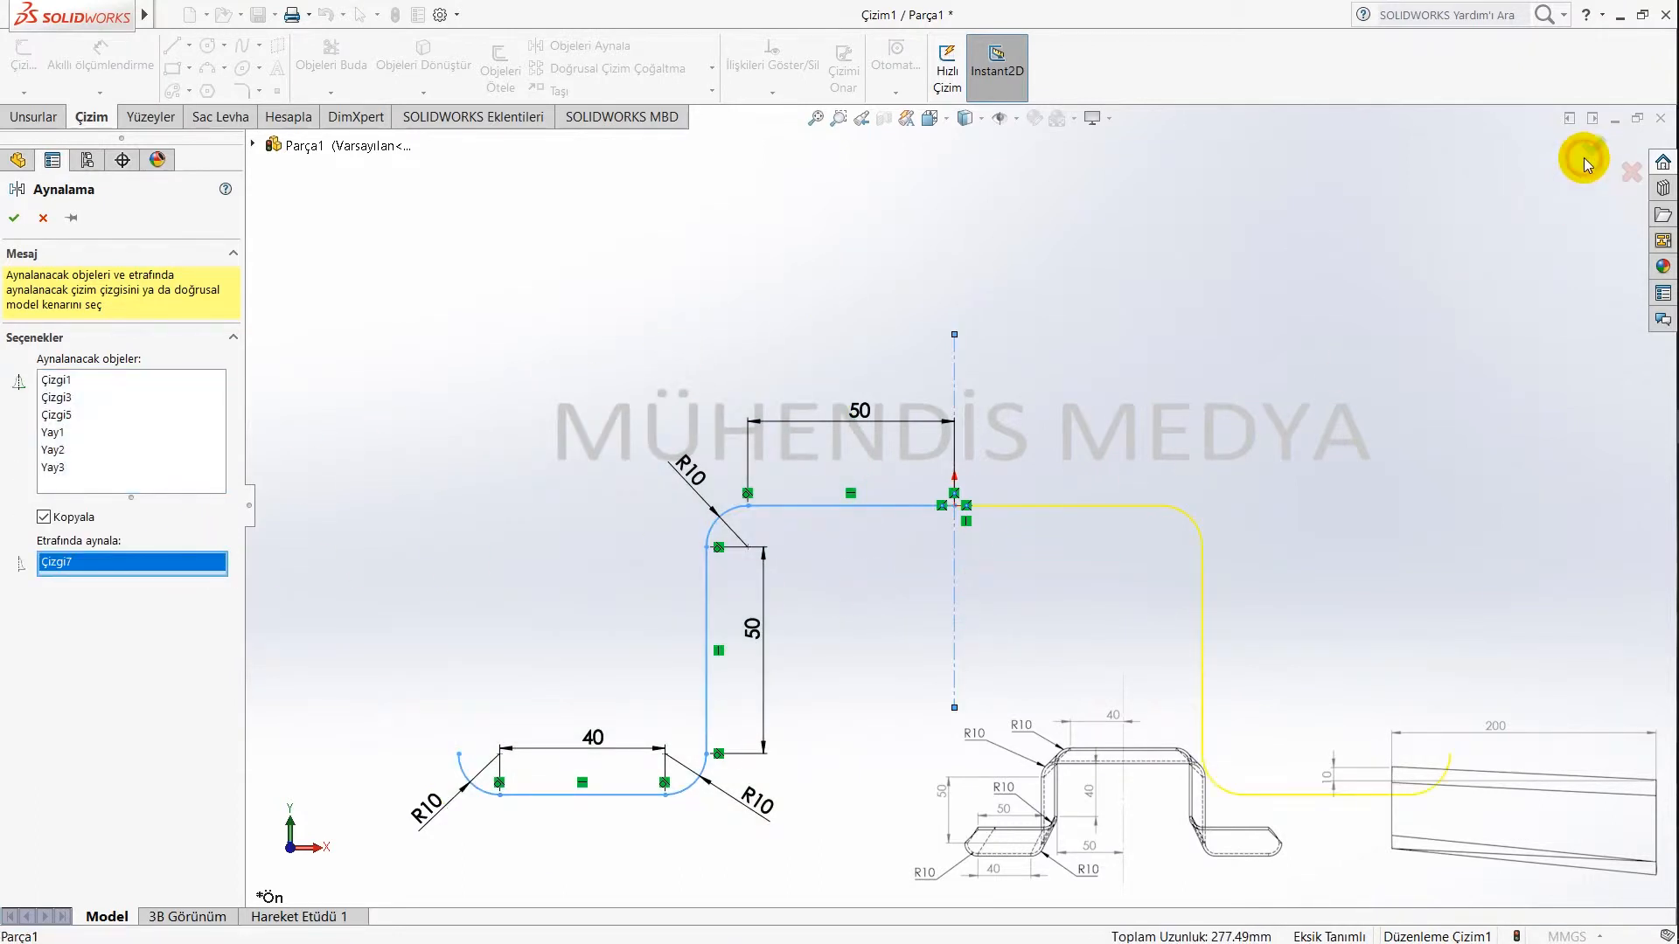
pyautogui.click(14, 218)
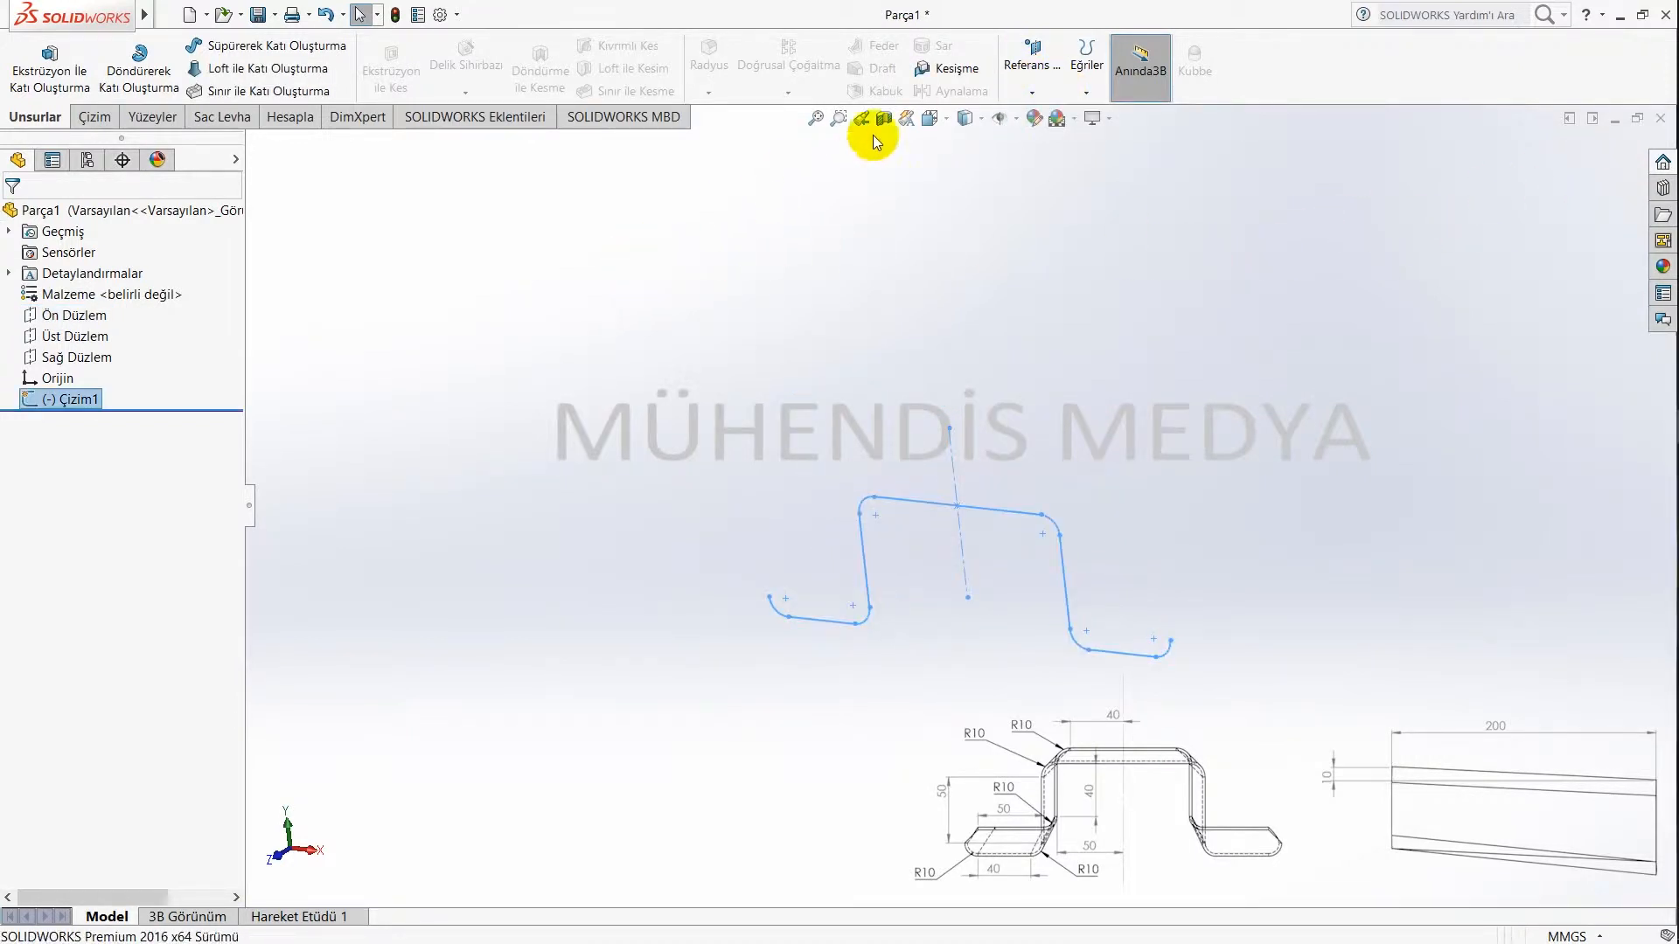
pyautogui.moveTo(600, 298)
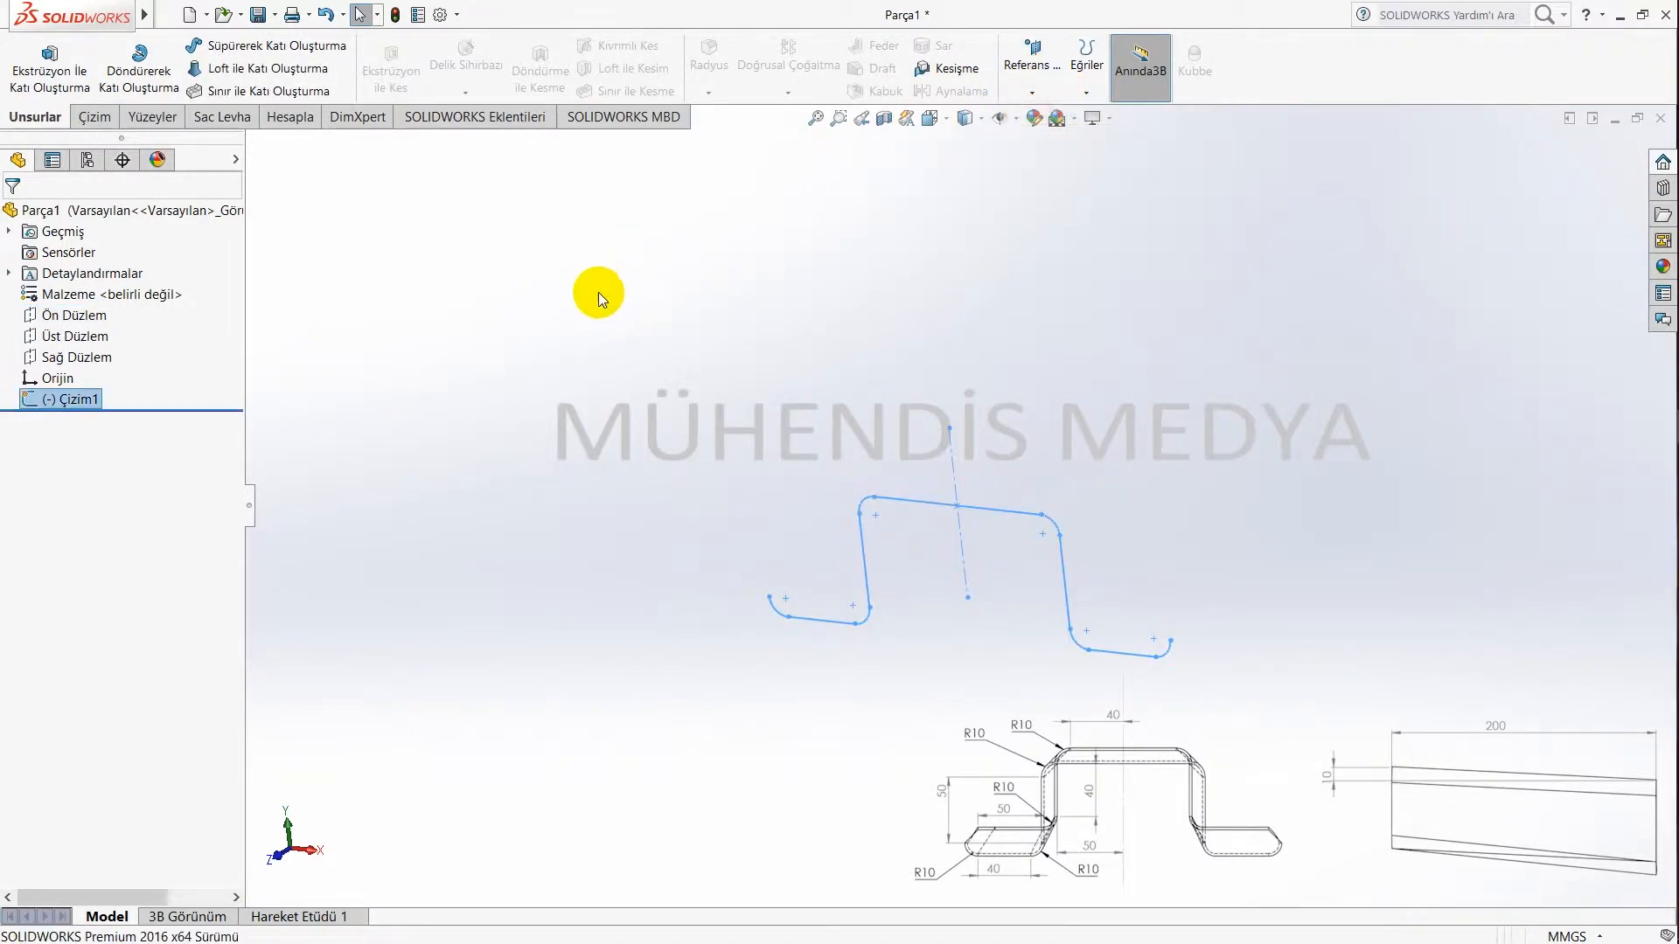
pyautogui.moveTo(260, 362)
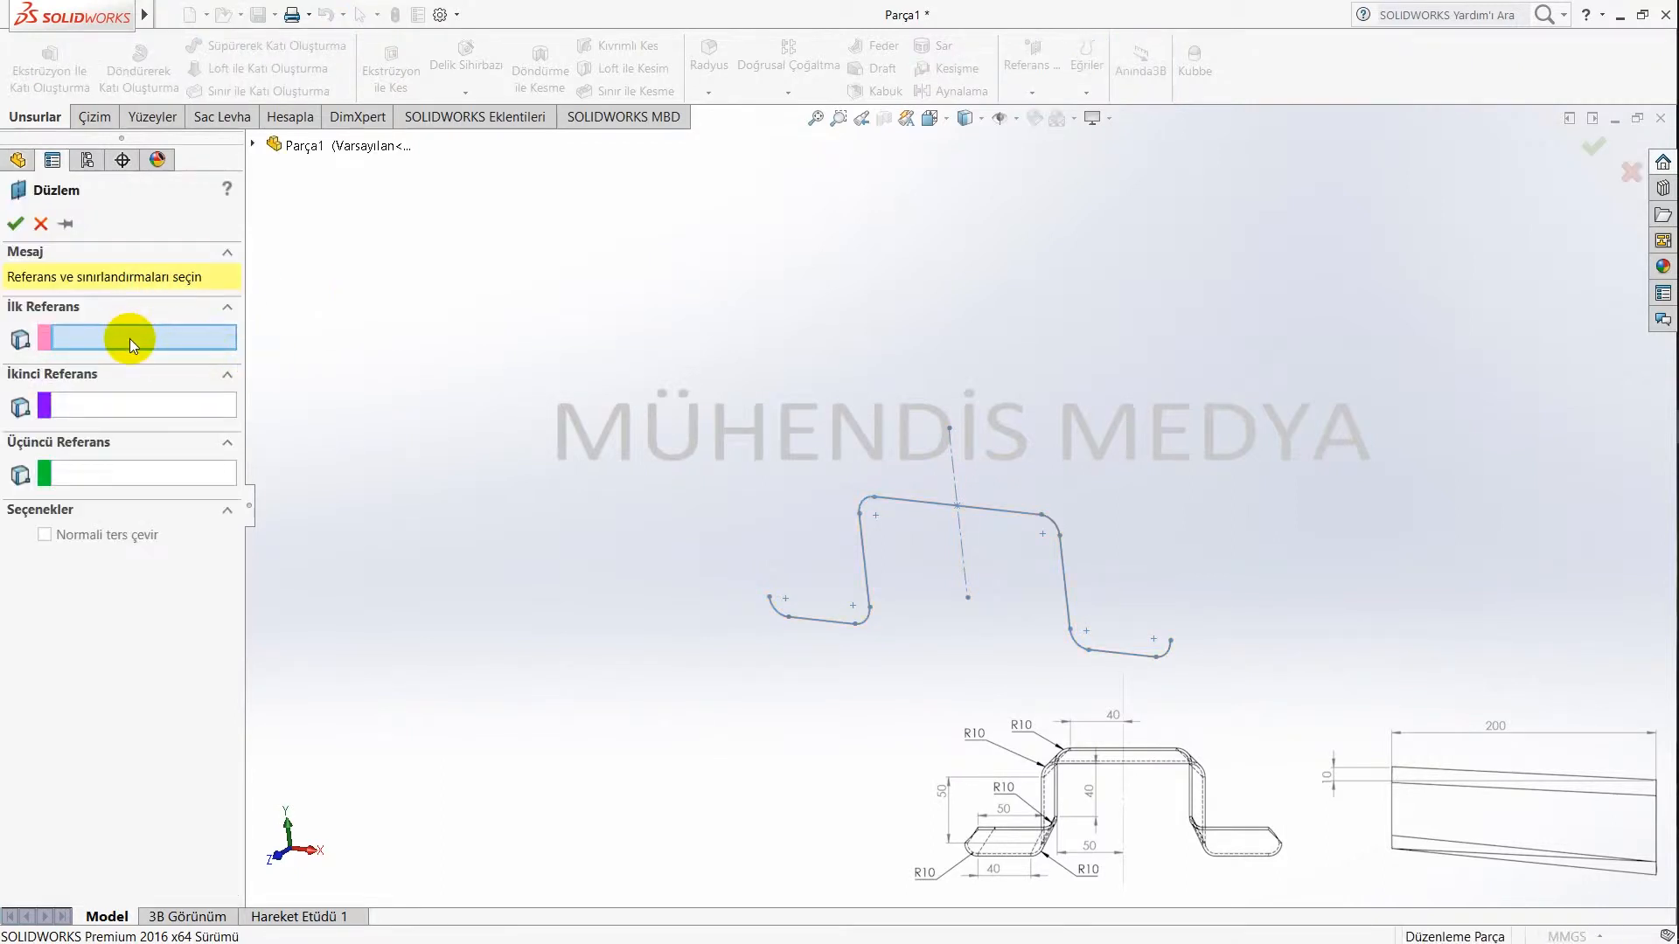
# - Create reference plane Düzlem1 offset from the selected reference for the second profile
pyautogui.click(338, 250)
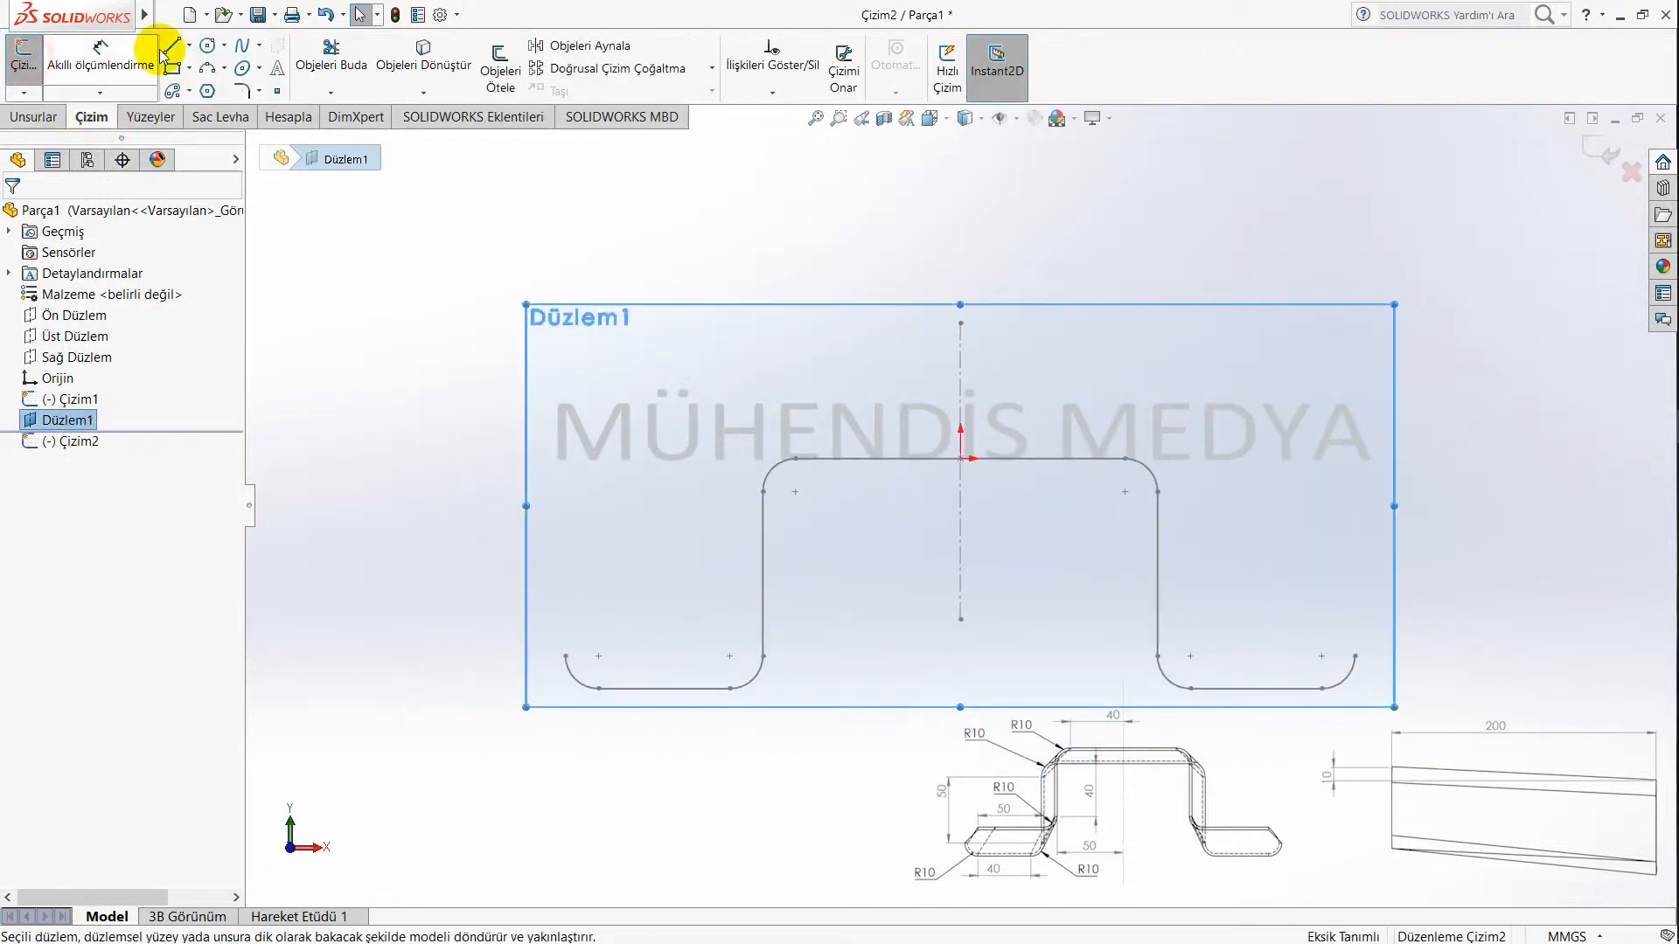
# - Draw the second half profile and dimension its 40 mm top width and vertical height
pyautogui.click(170, 45)
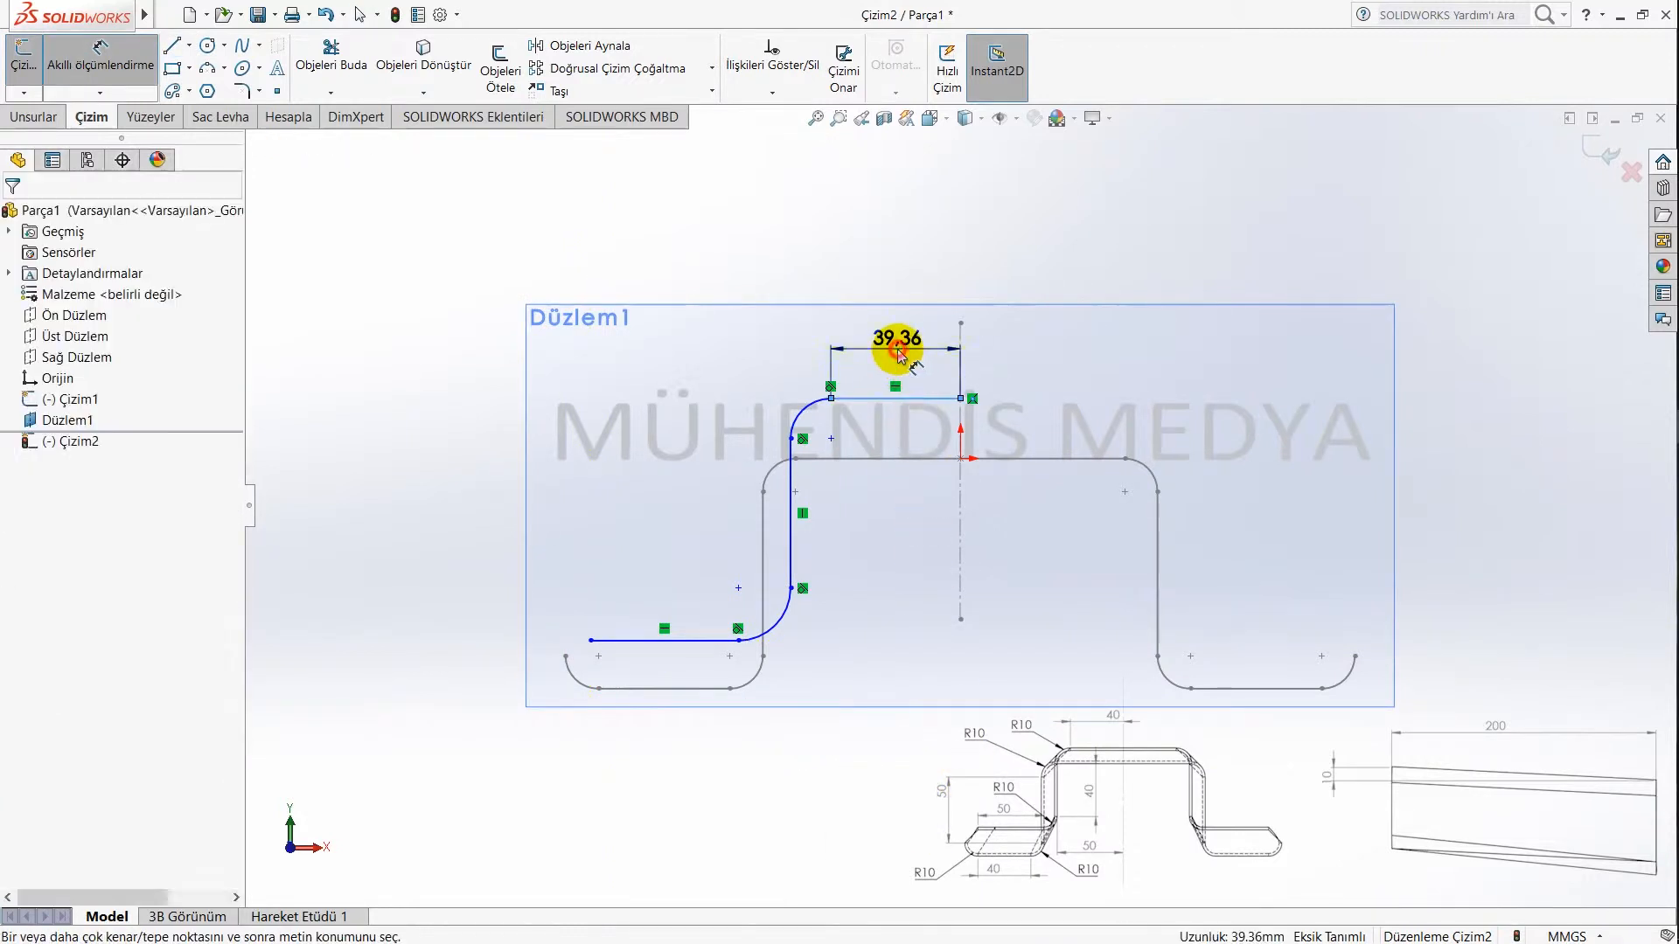
pyautogui.click(894, 353)
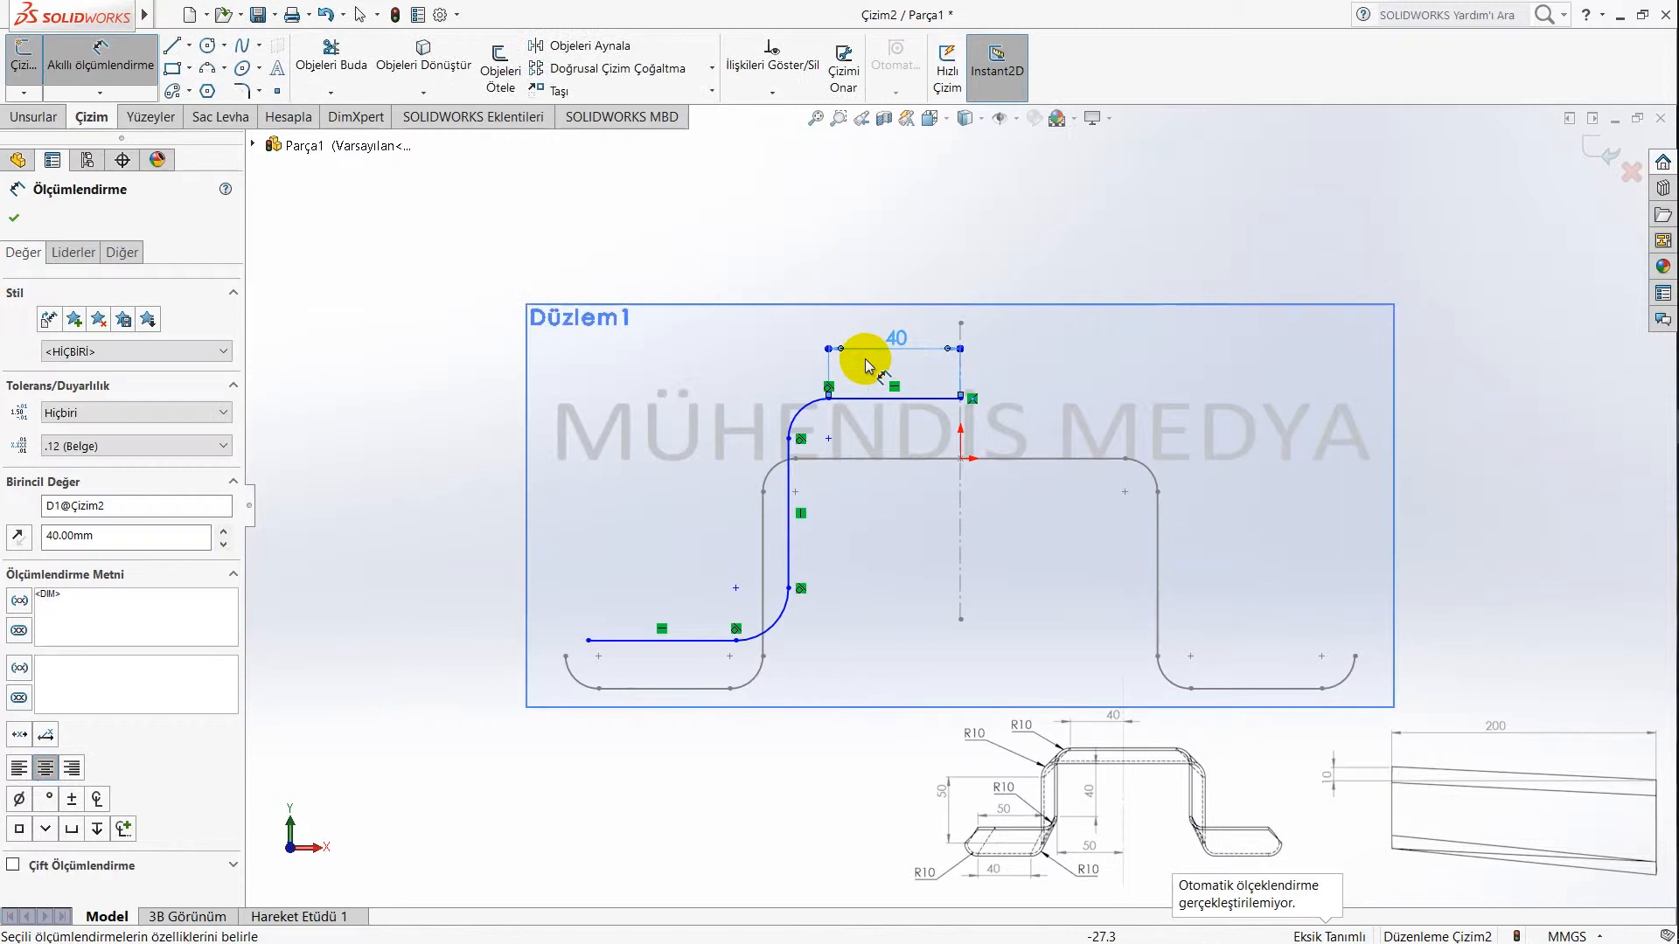
pyautogui.click(763, 369)
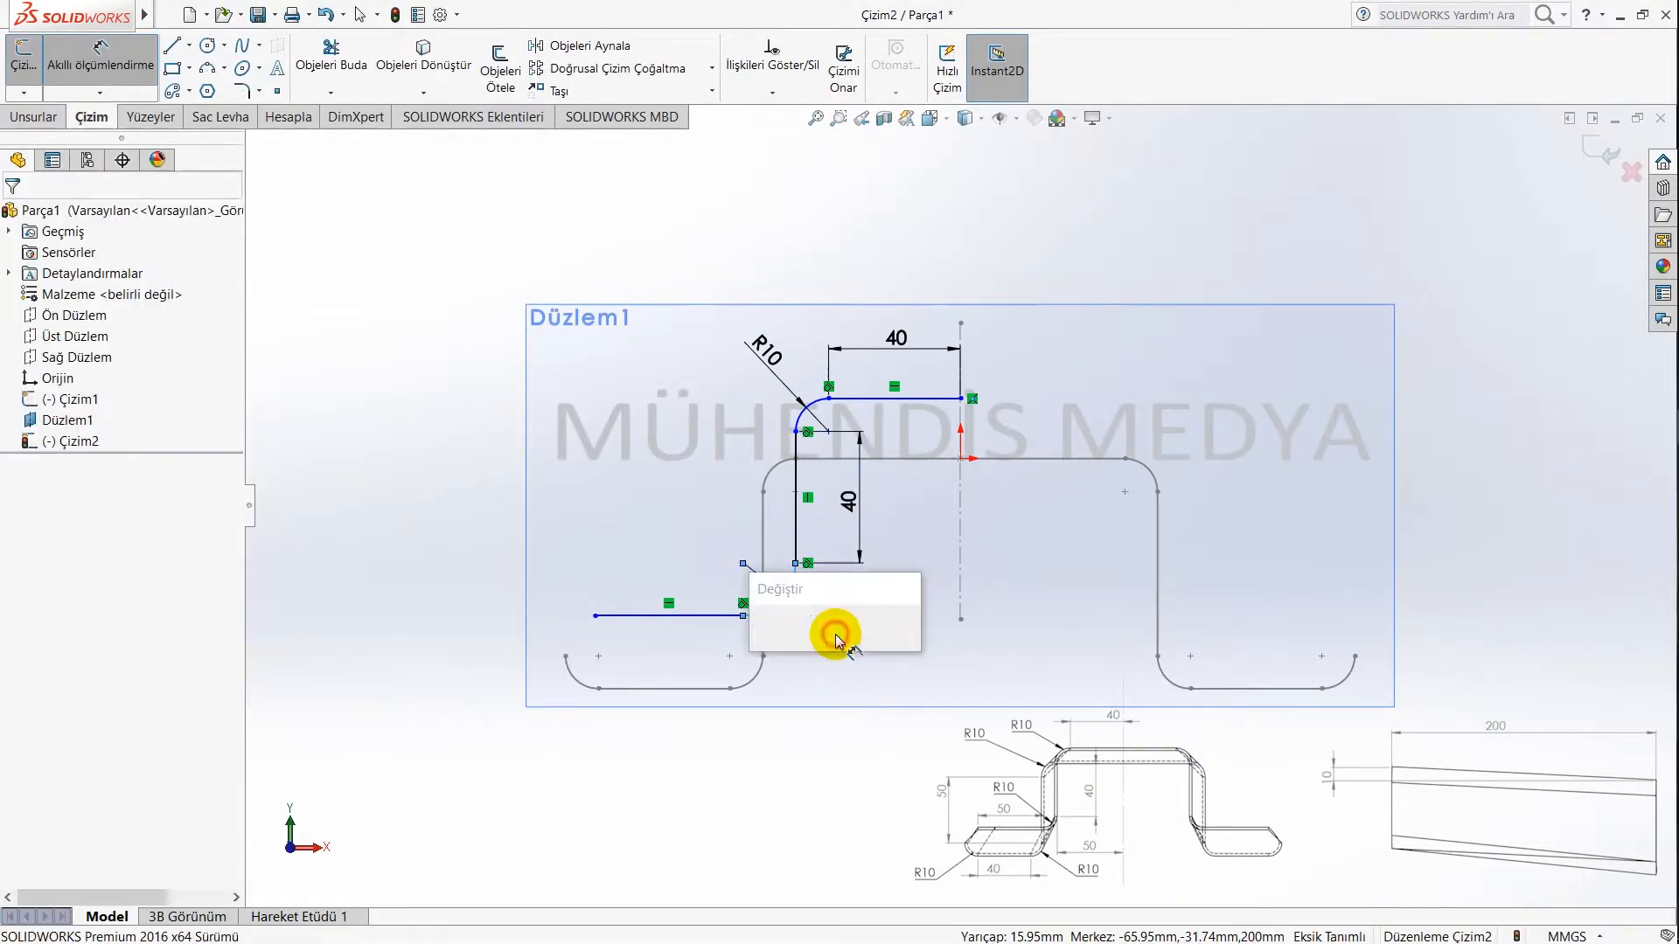
pyautogui.click(780, 590)
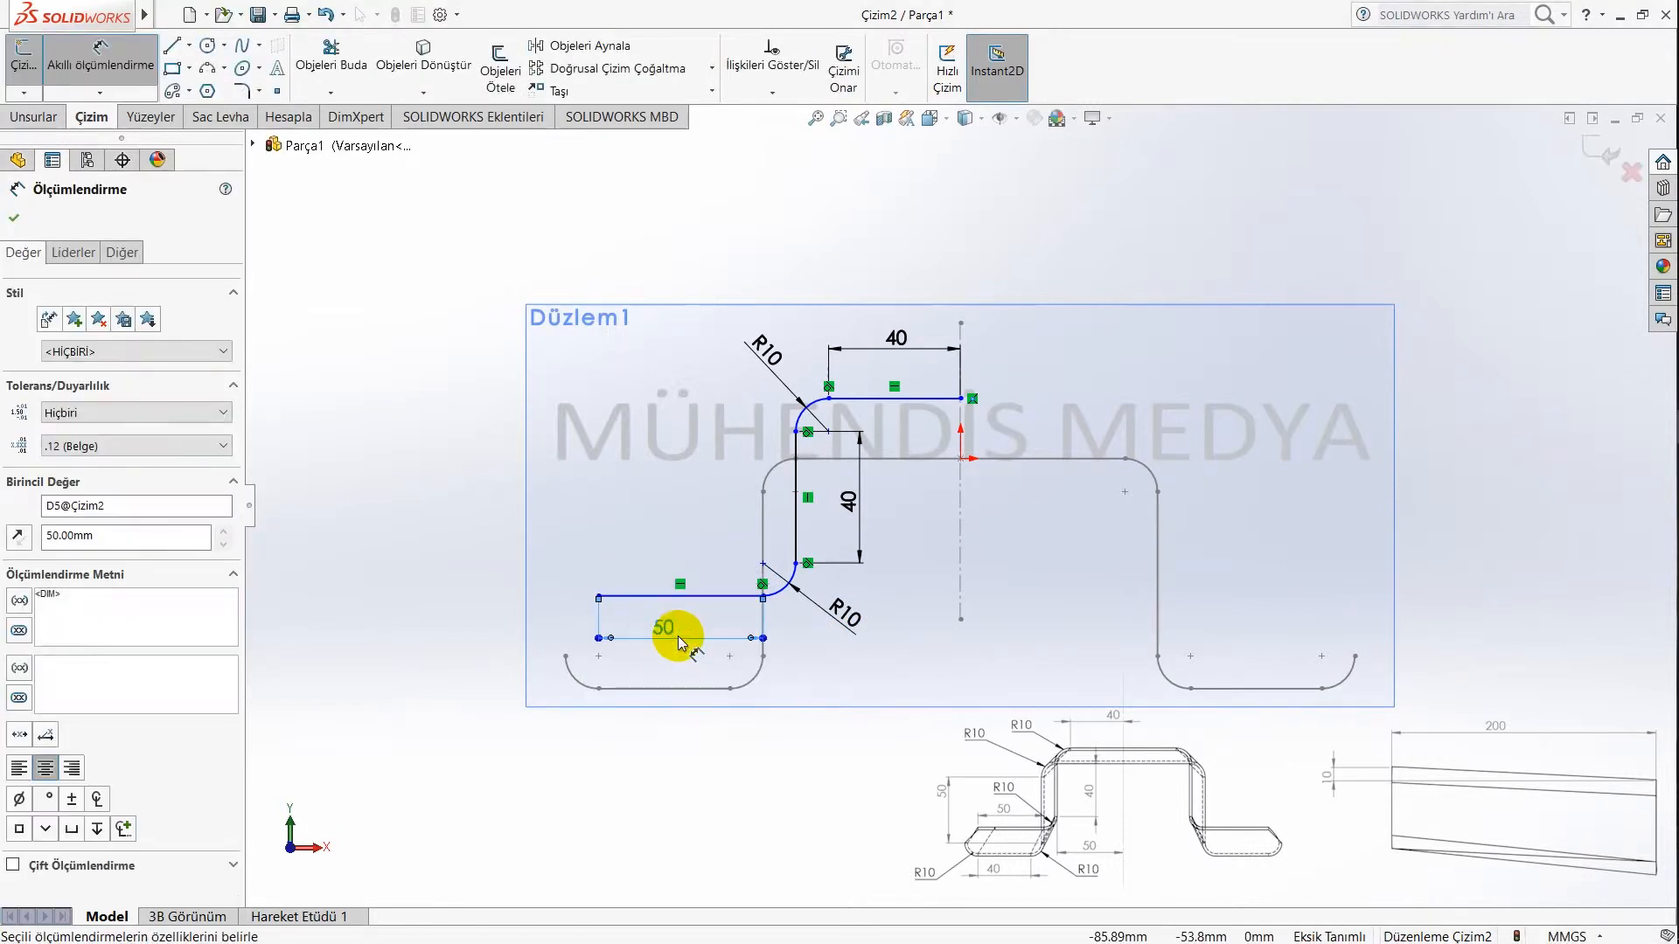
pyautogui.moveTo(963, 418)
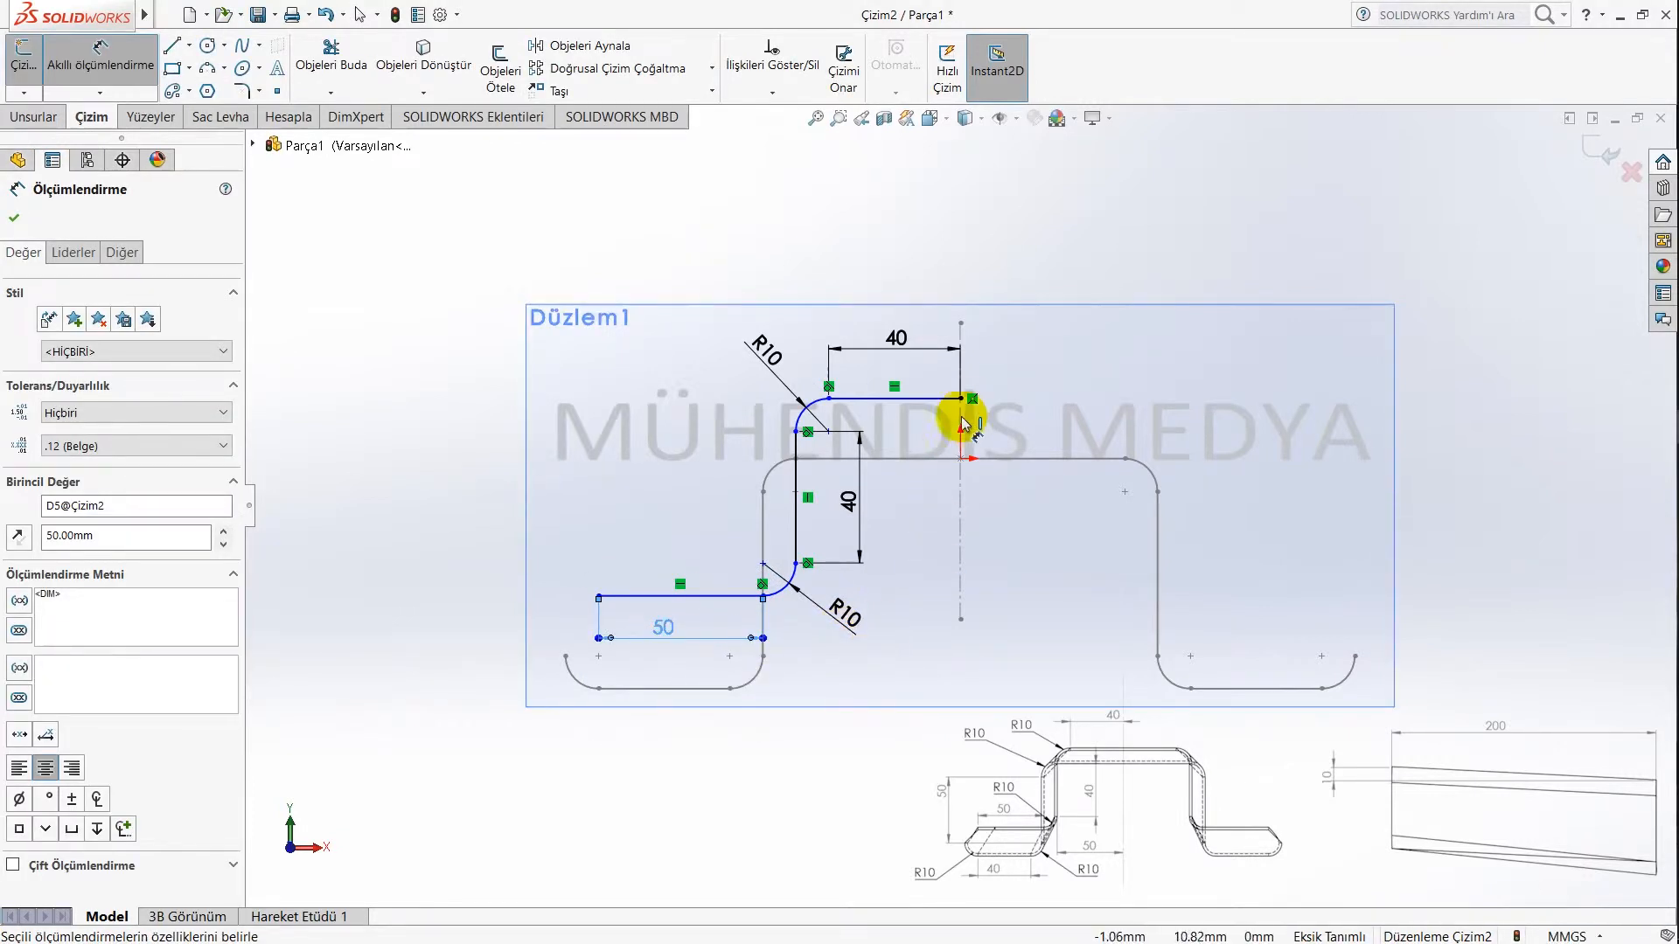
# - Dimension the 10 mm offset from the origin and return to plain selection
pyautogui.click(971, 399)
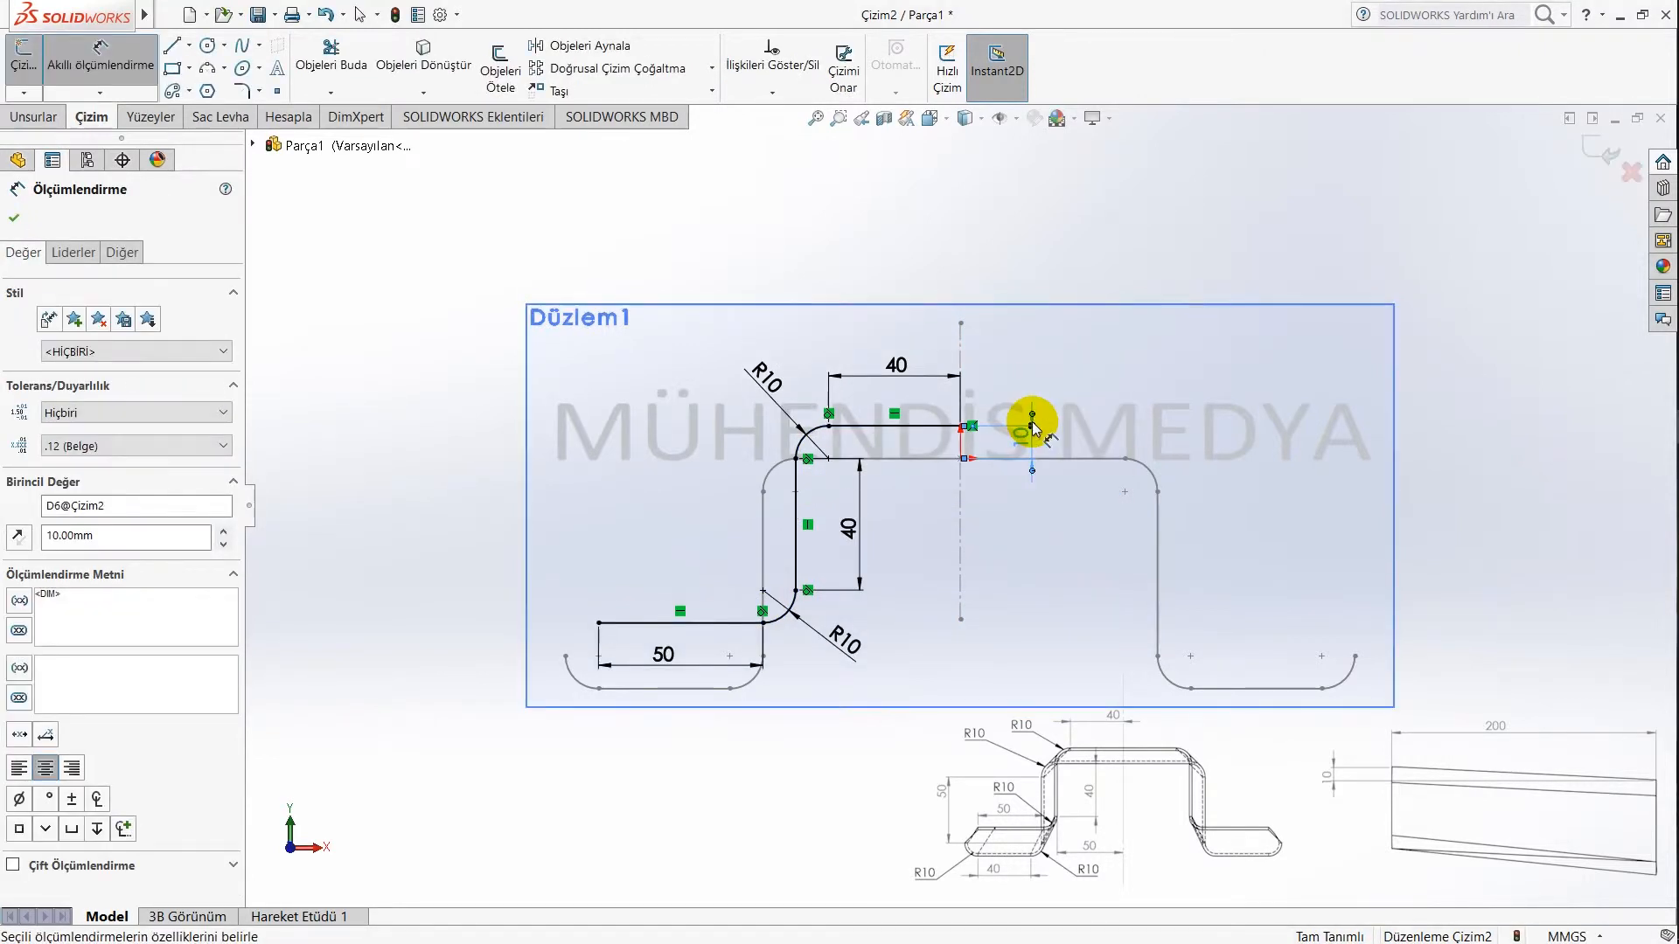
pyautogui.rightClick(1032, 418)
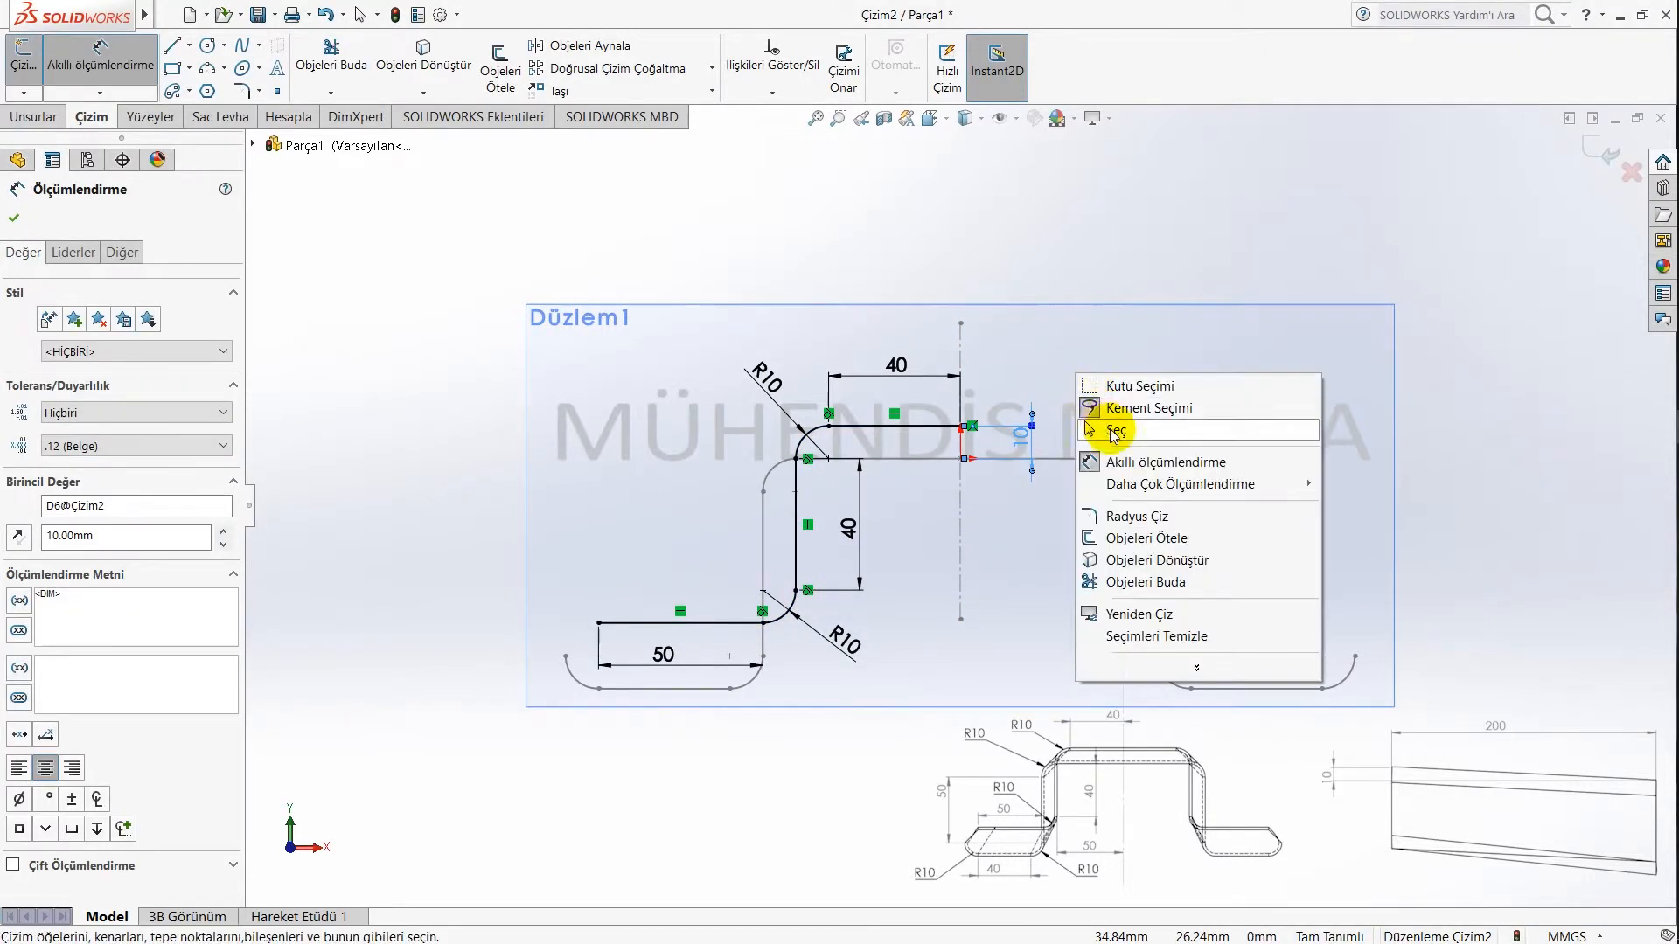
pyautogui.click(1118, 430)
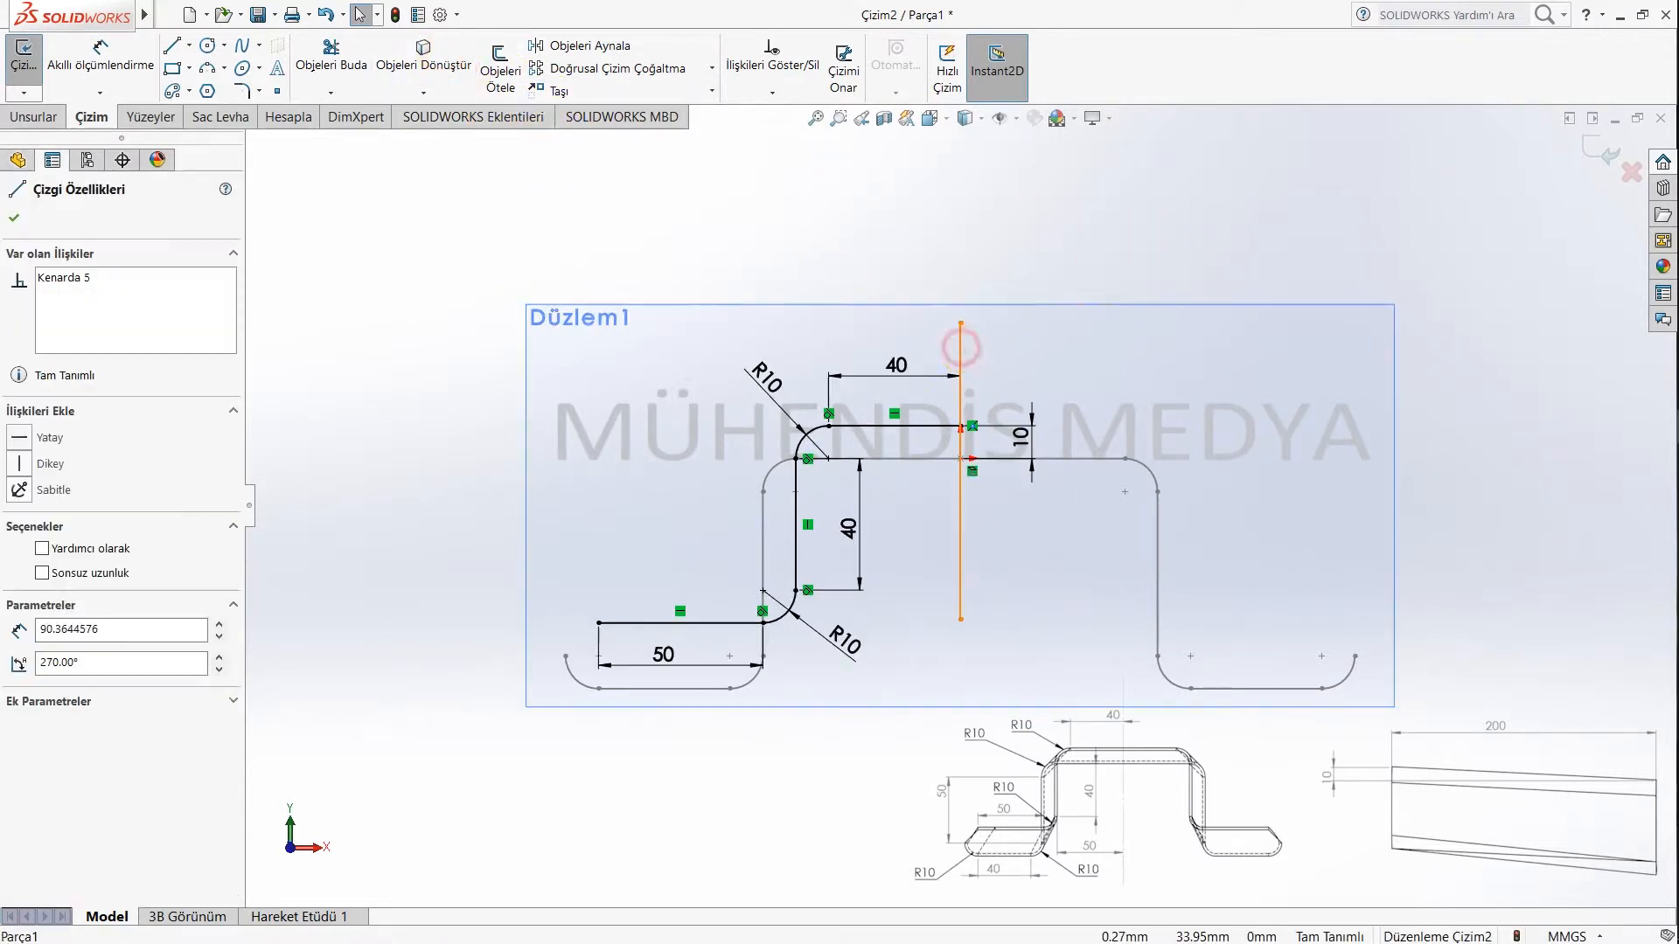
# - Mirror the second half profile's lines and arcs about the centreline and exit the sketch
pyautogui.click(14, 218)
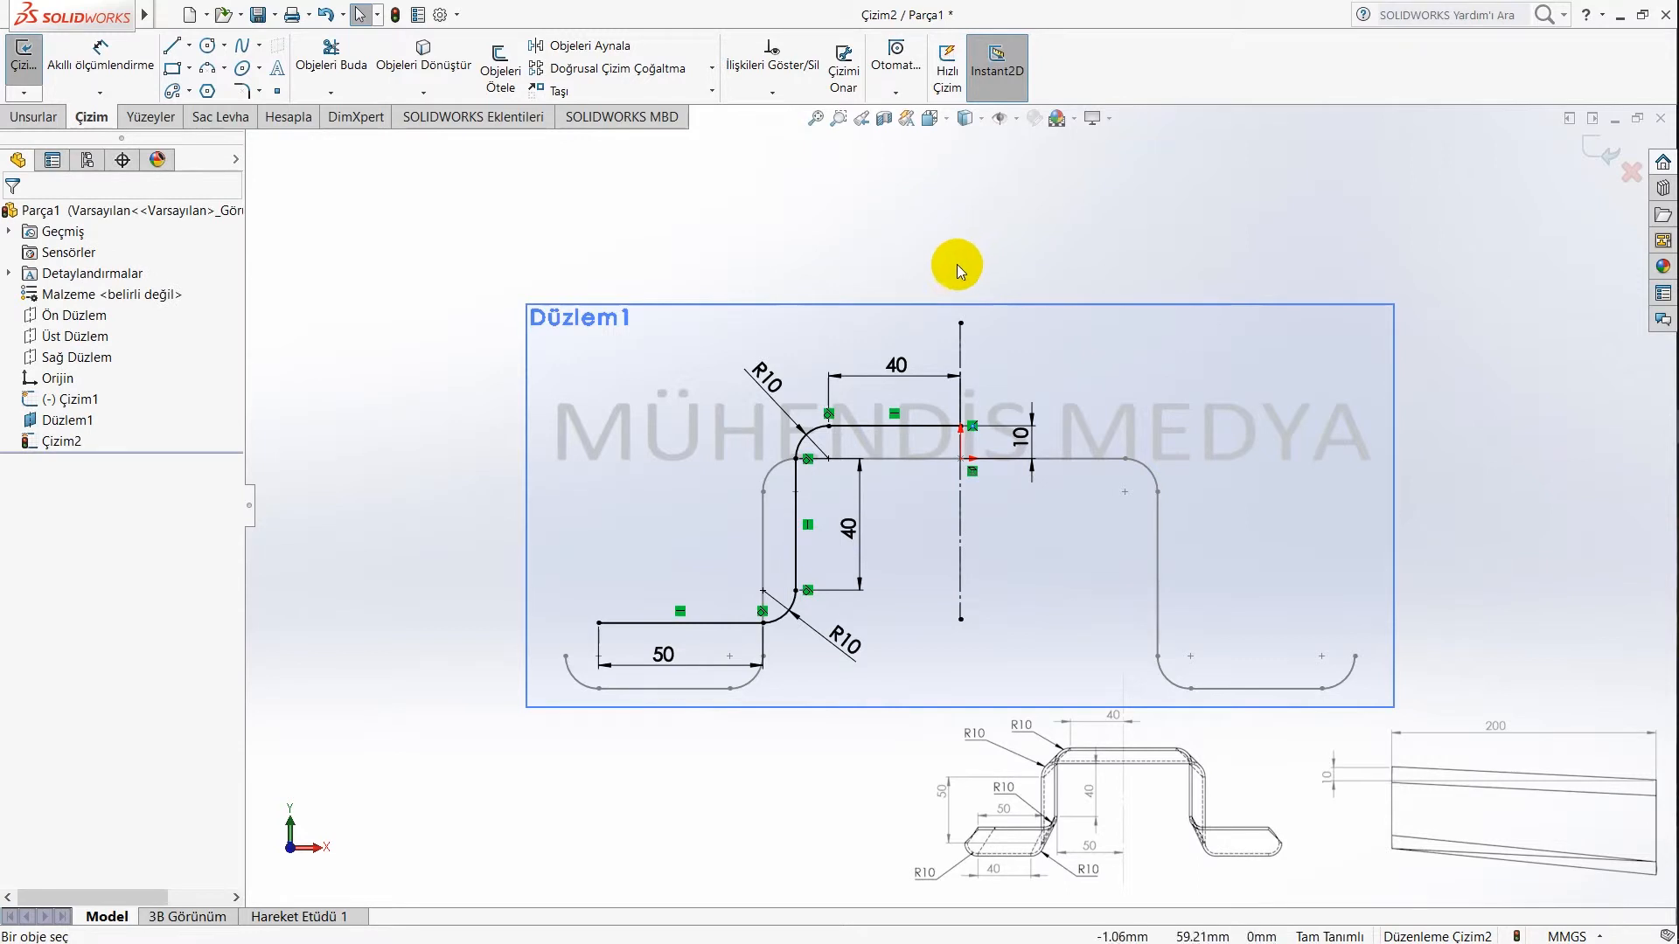
pyautogui.click(579, 46)
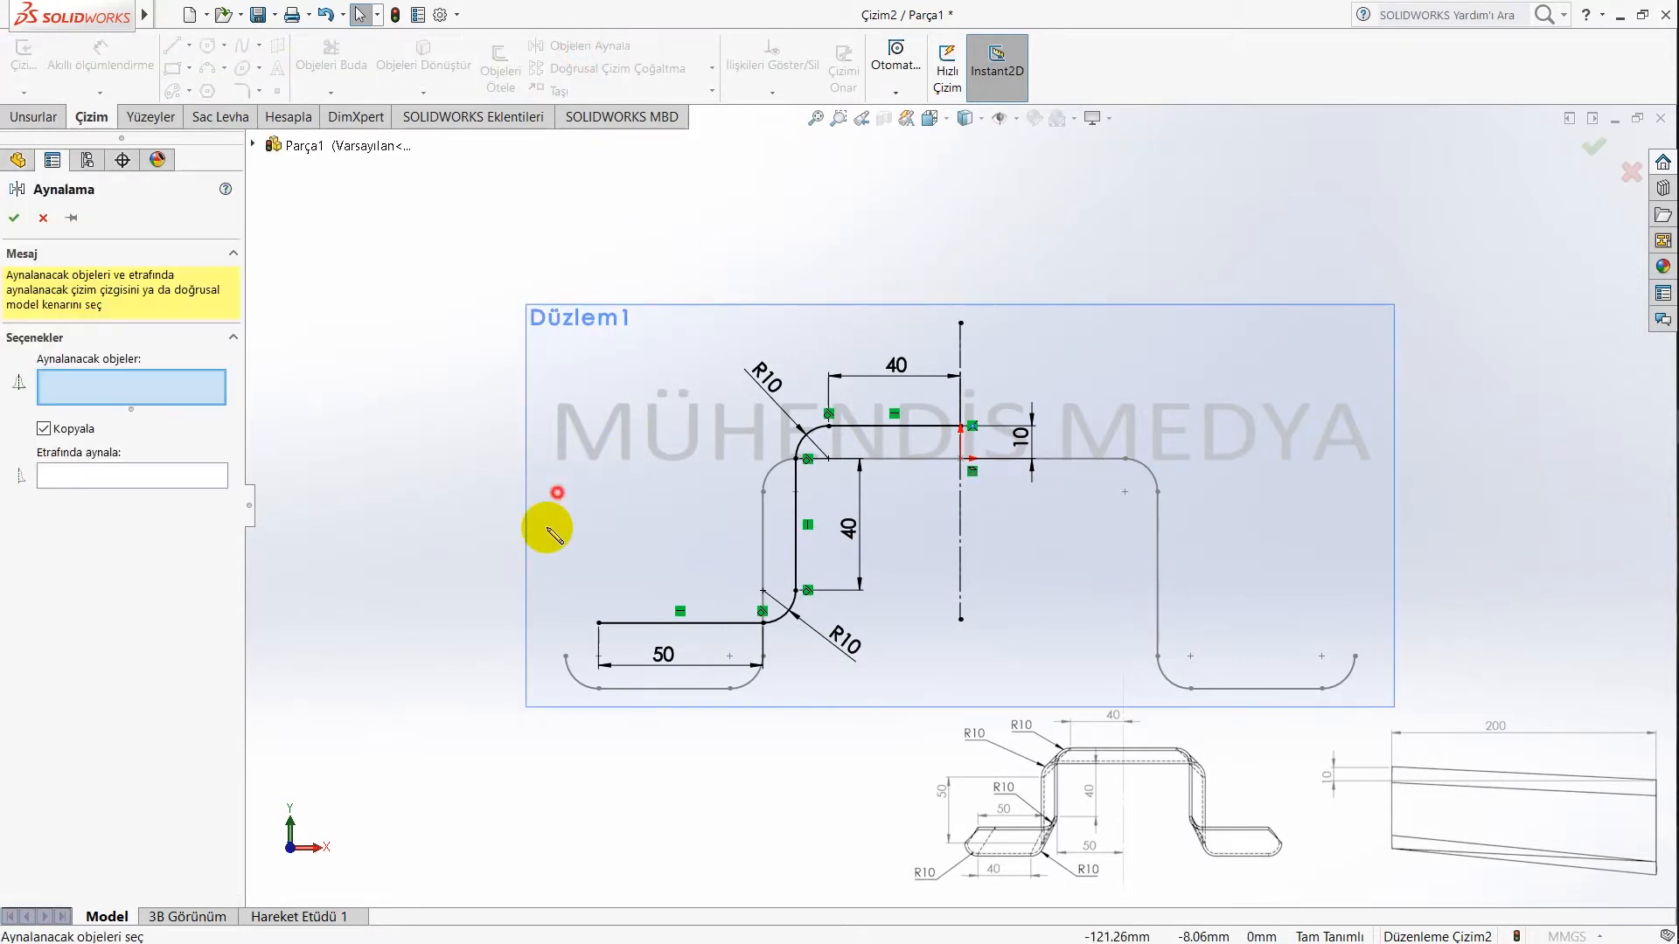
pyautogui.click(878, 470)
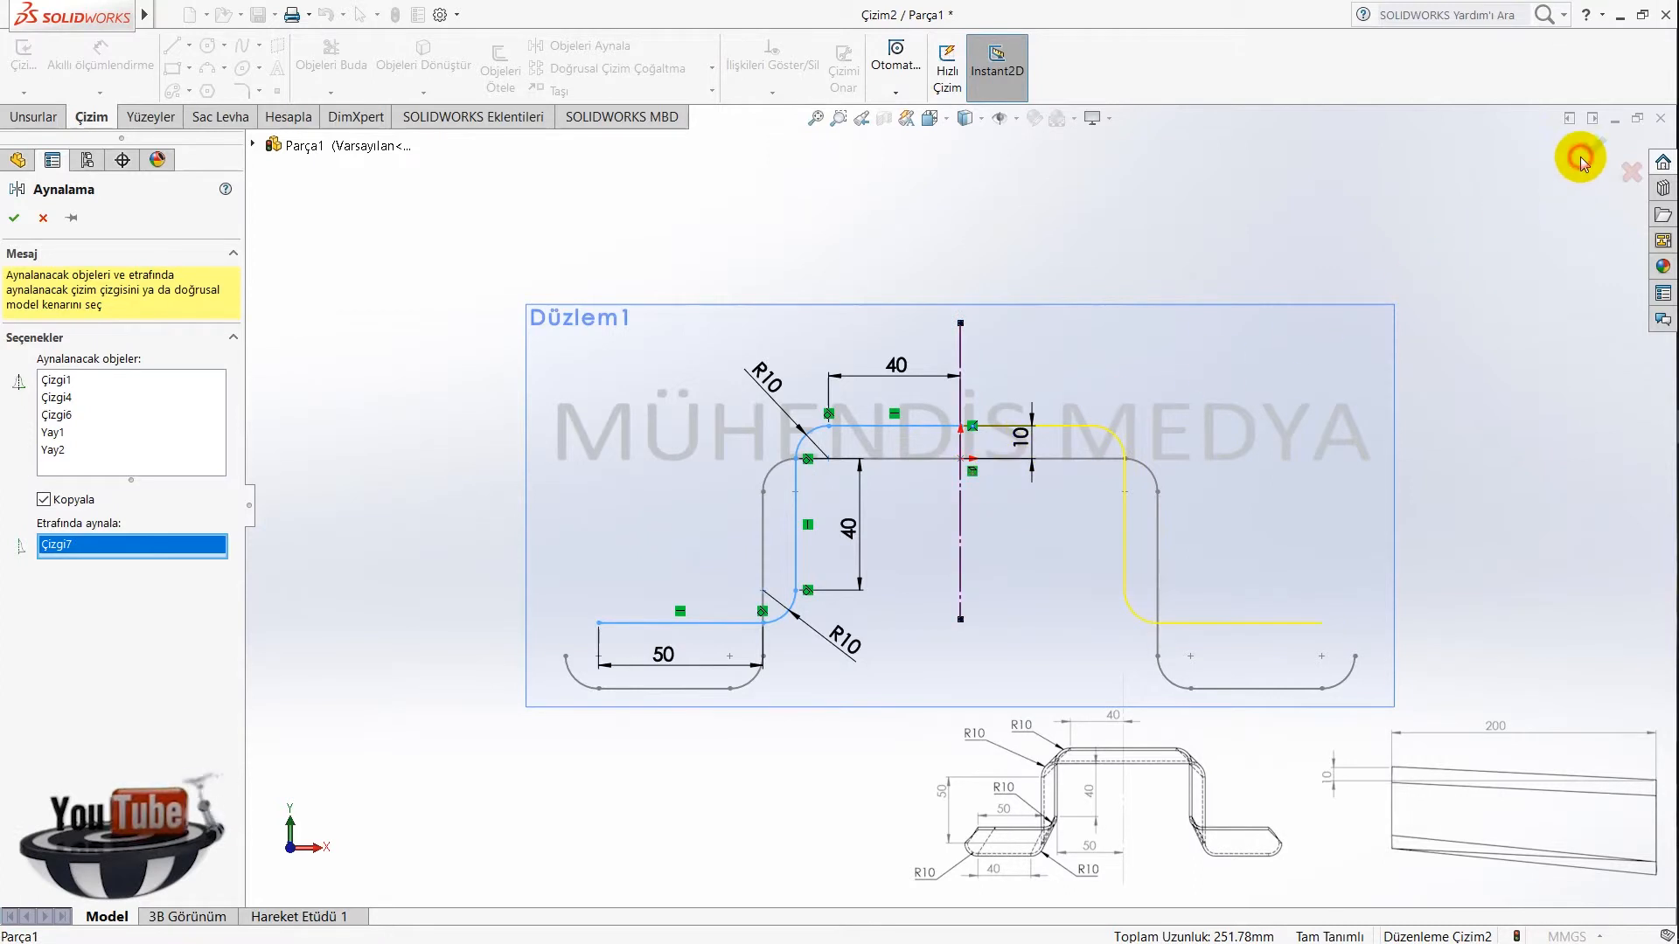
pyautogui.click(14, 219)
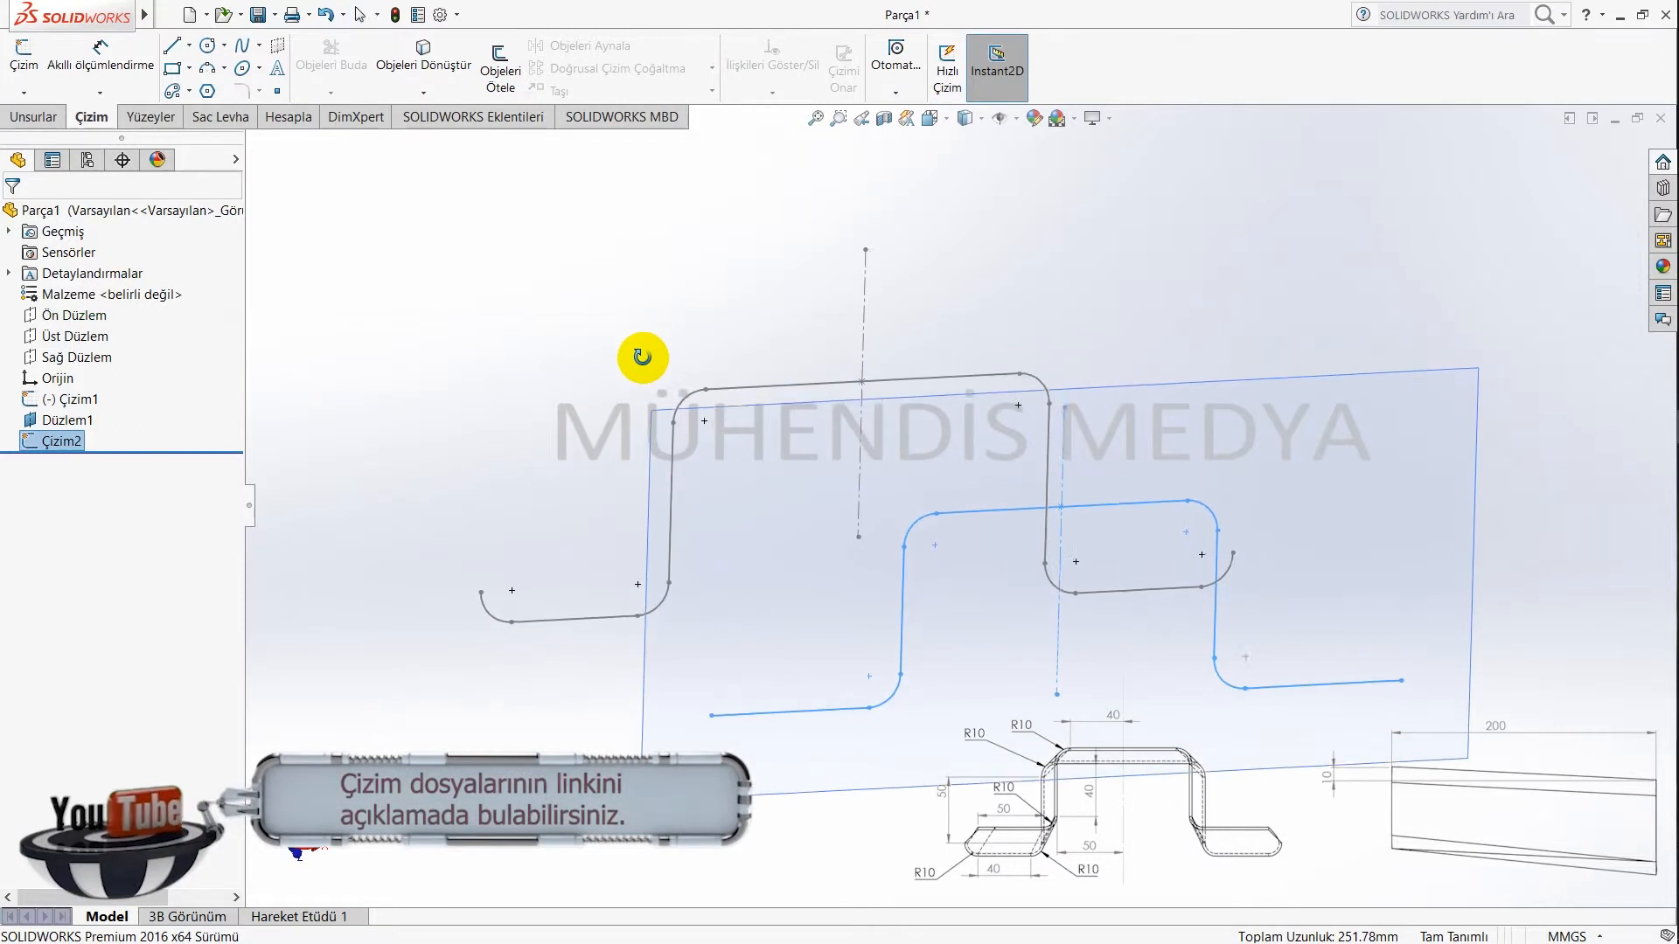
# - Create a Lofted-Bend between Sketch1 and Sketch2 with 2 mm sheet thickness
pyautogui.click(219, 117)
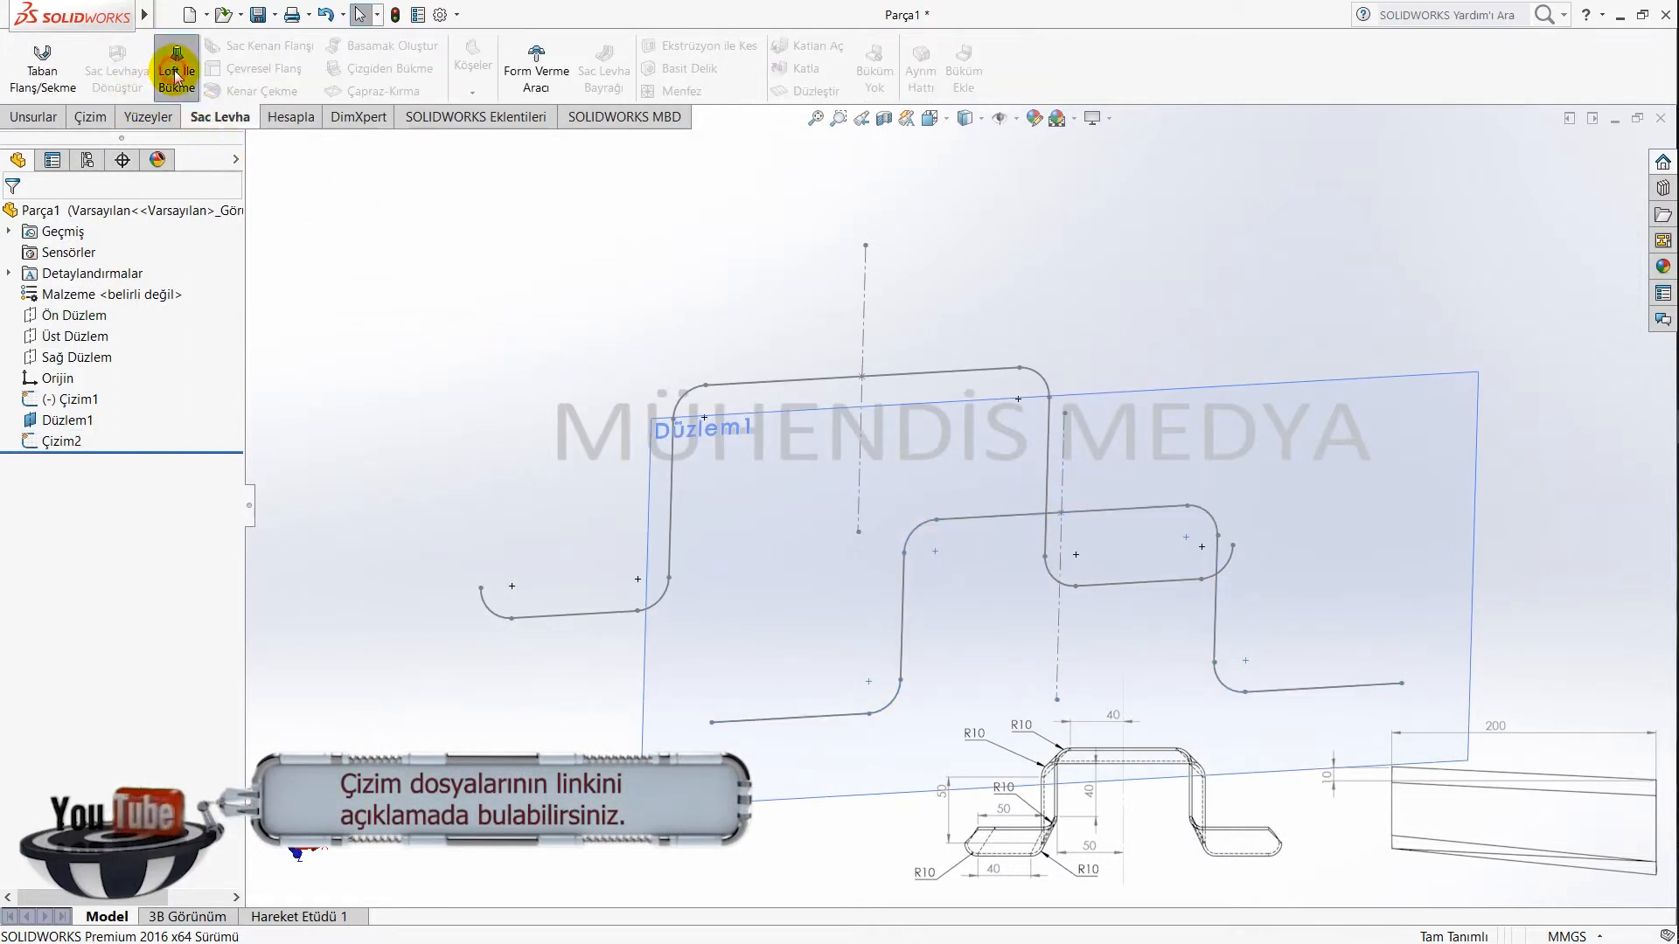
pyautogui.click(175, 69)
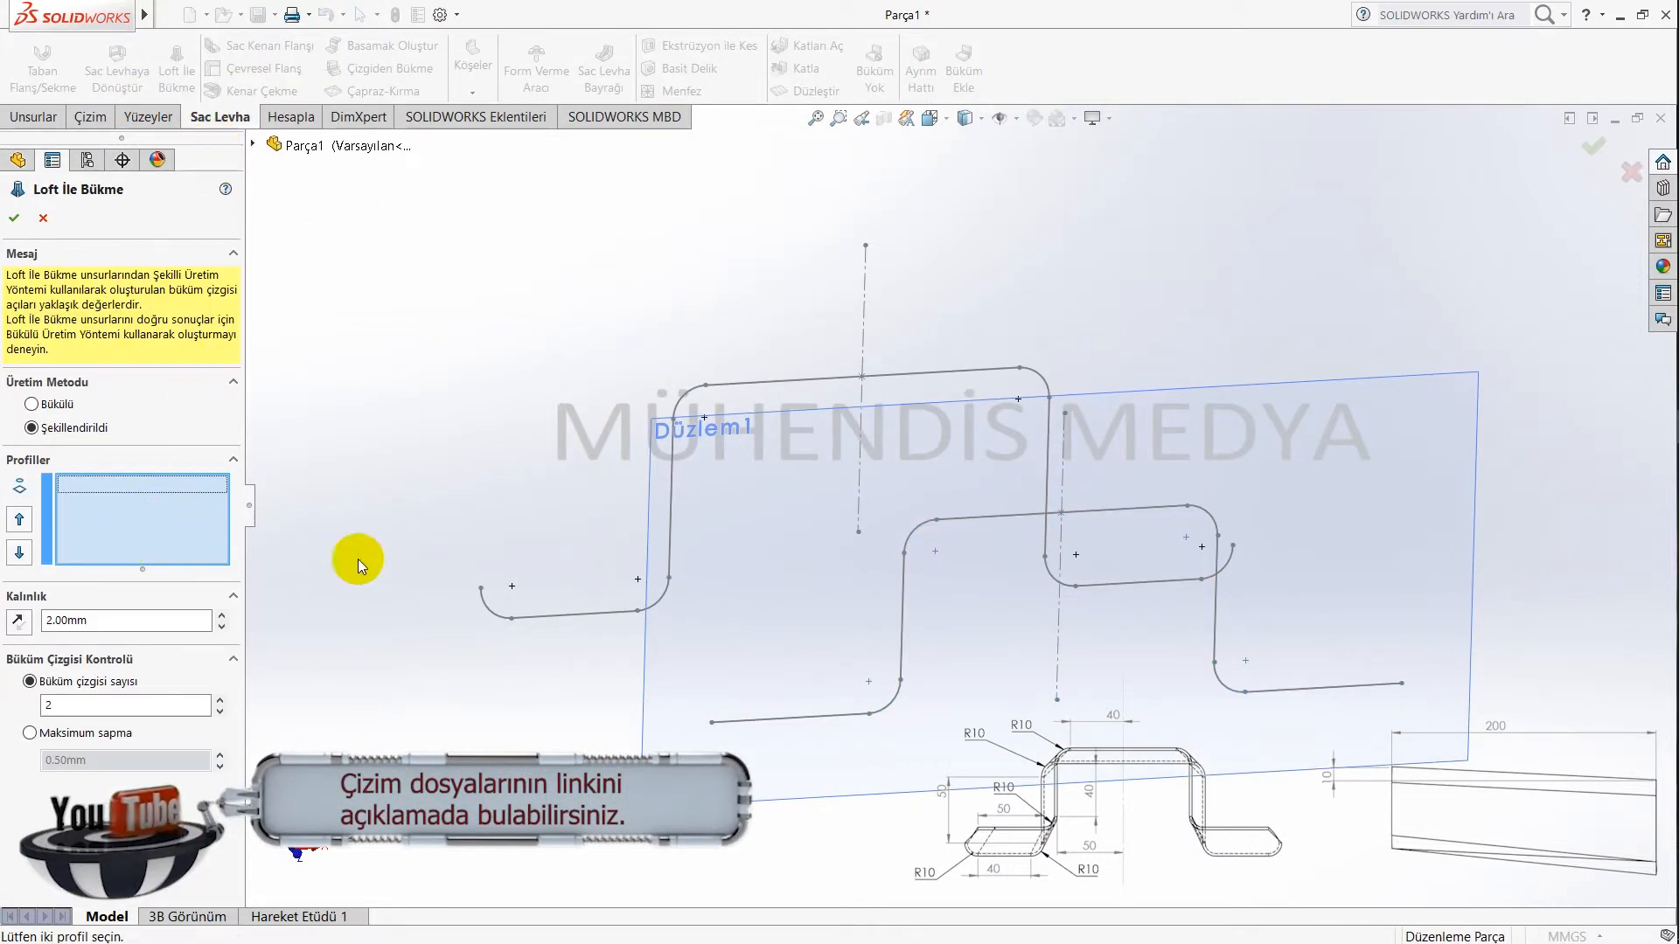
pyautogui.click(479, 589)
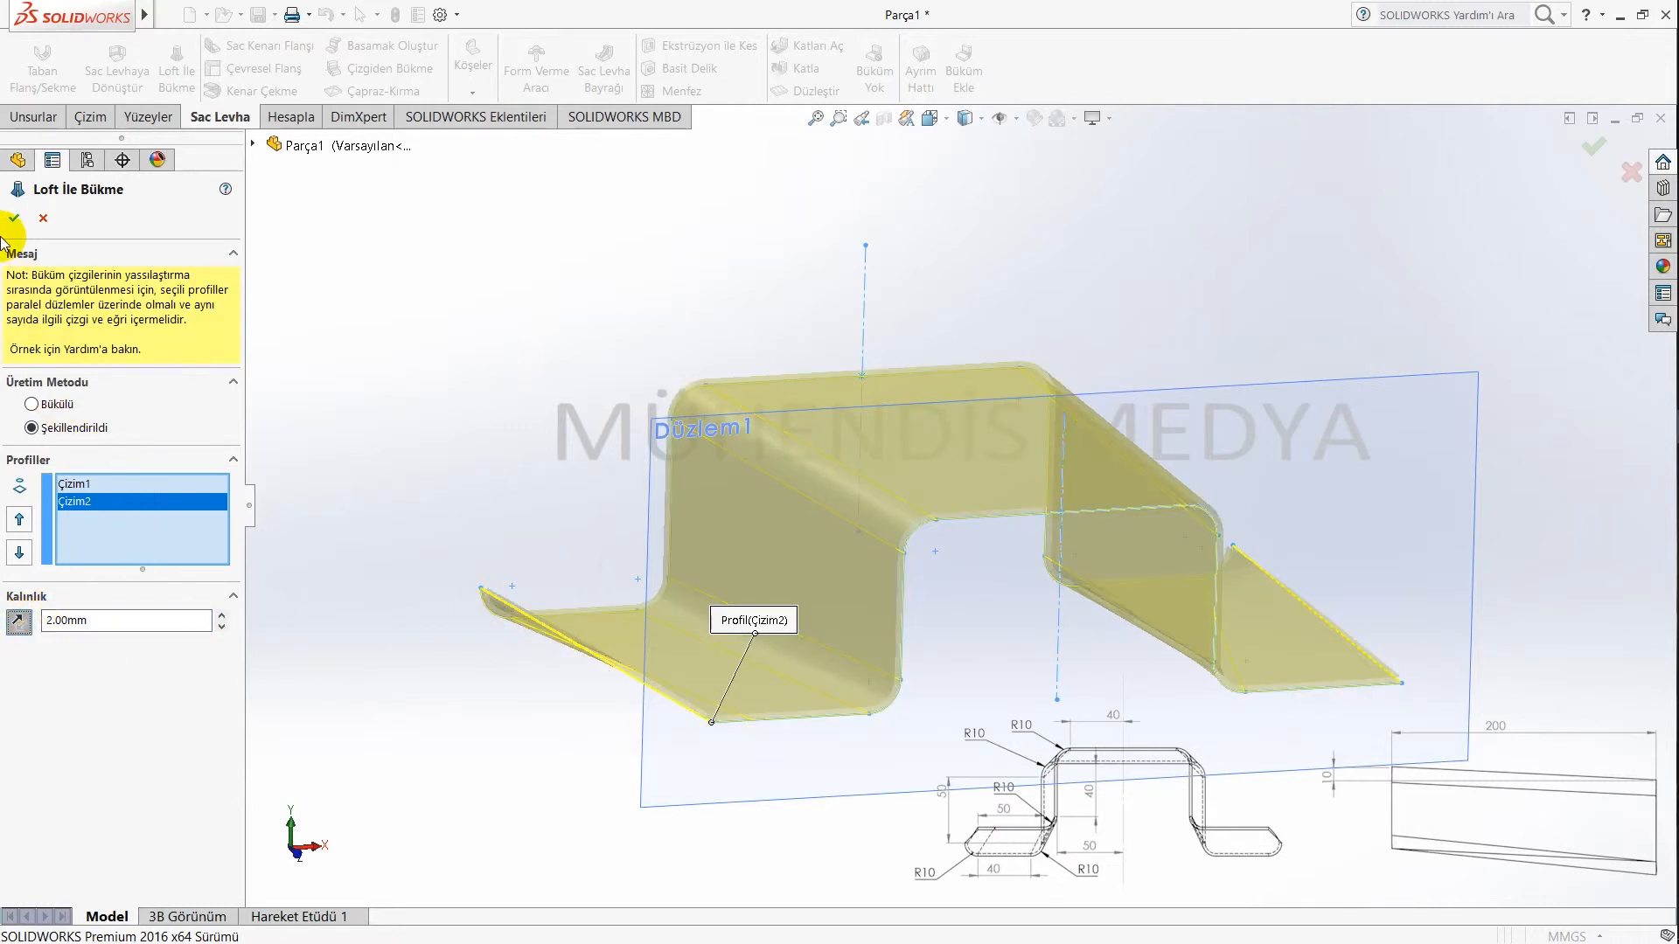
pyautogui.click(14, 219)
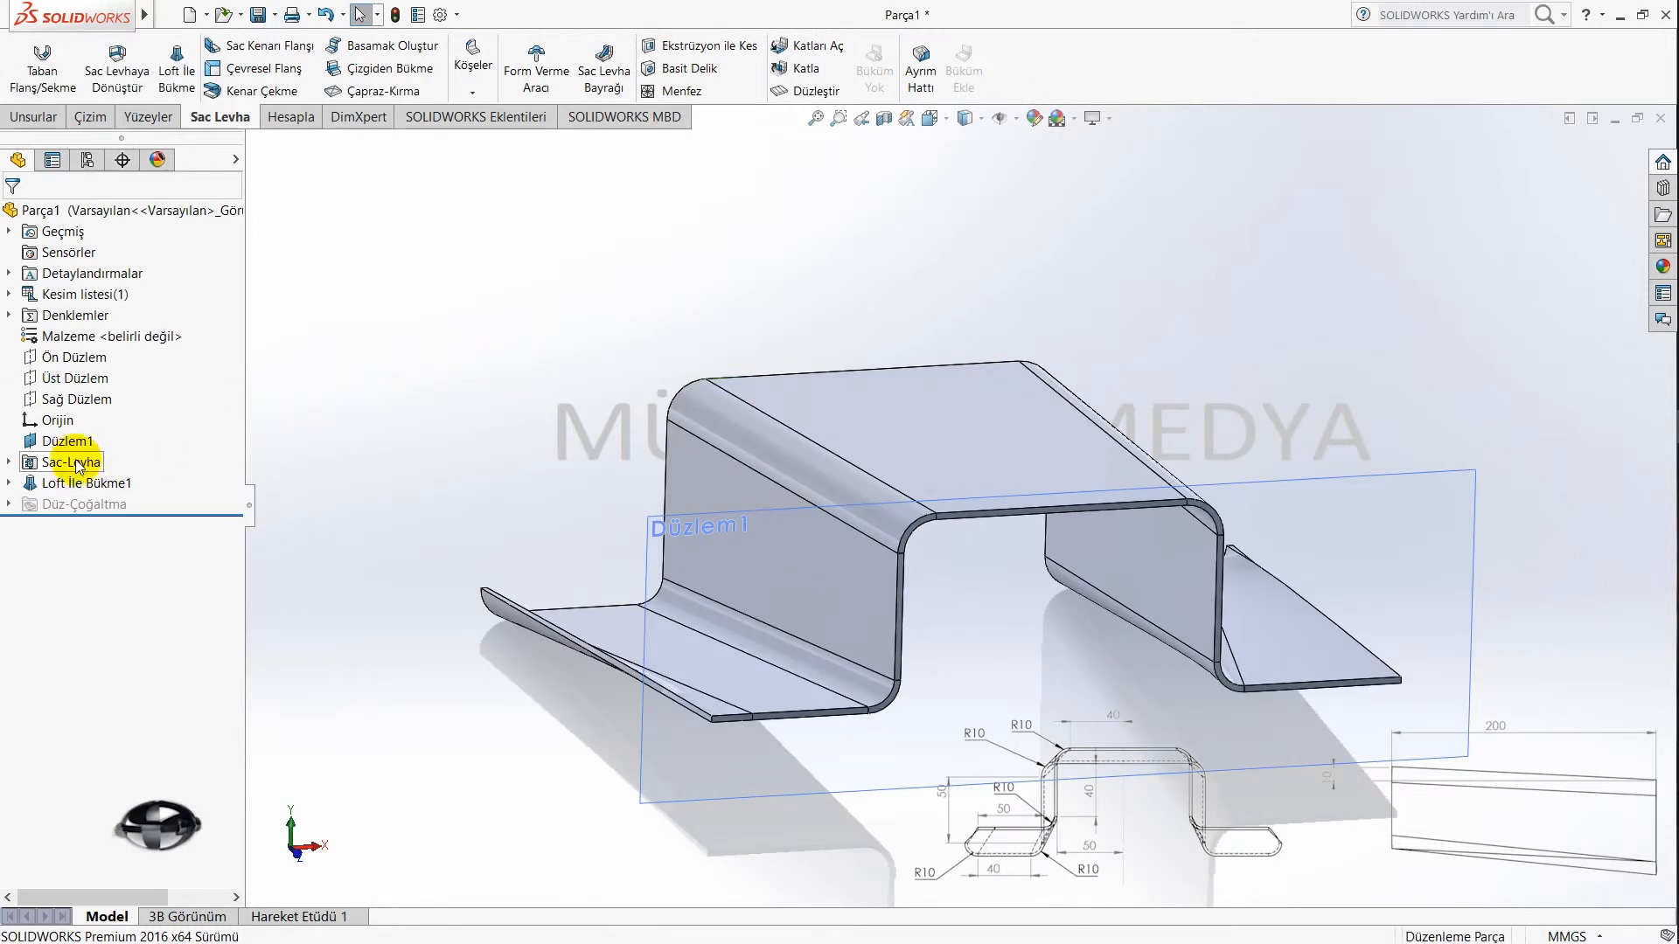
# - Hide Plane1 so only the lofted sheet-metal part shows, then flatten it
pyautogui.rightClick(68, 441)
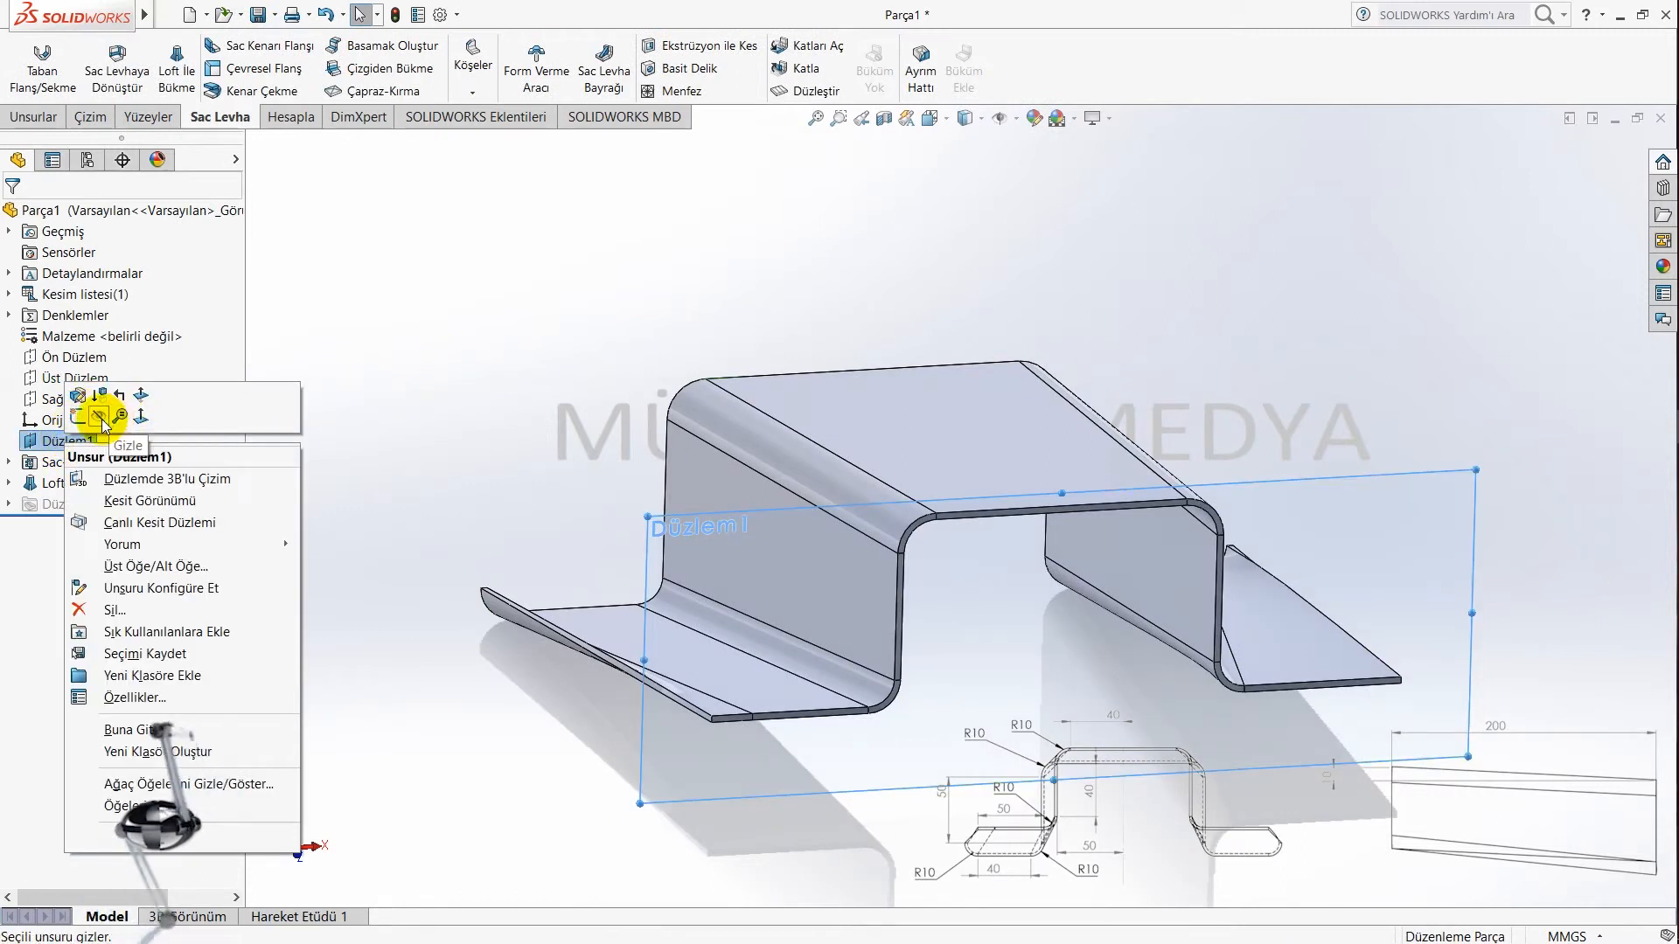
pyautogui.click(102, 417)
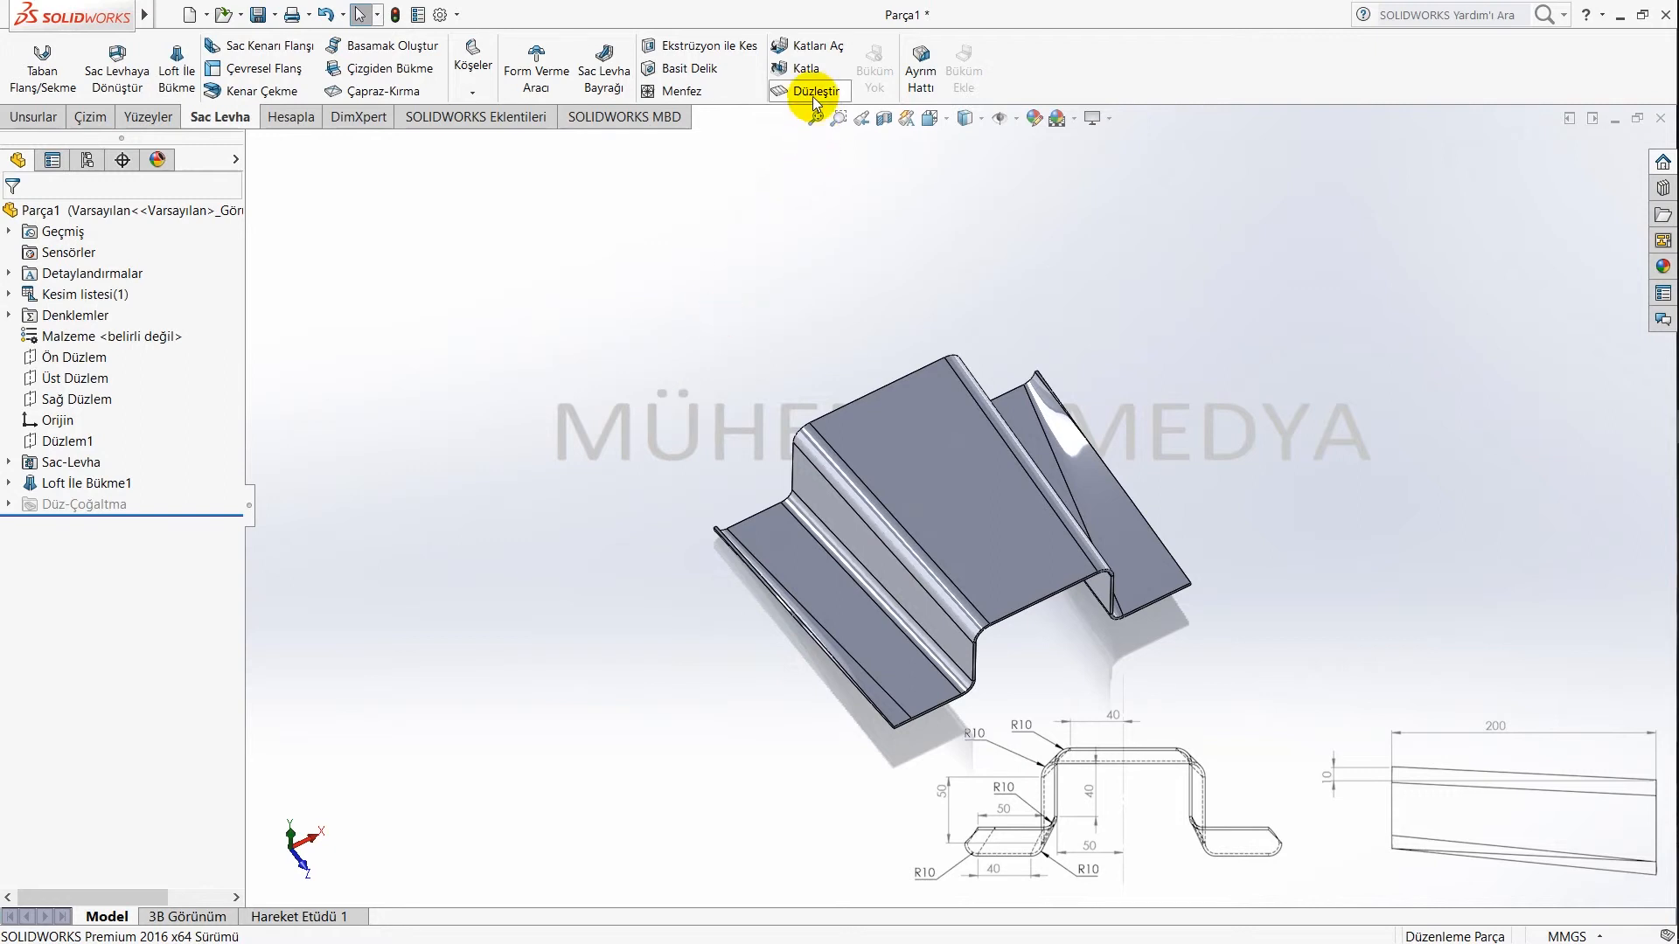
pyautogui.click(815, 91)
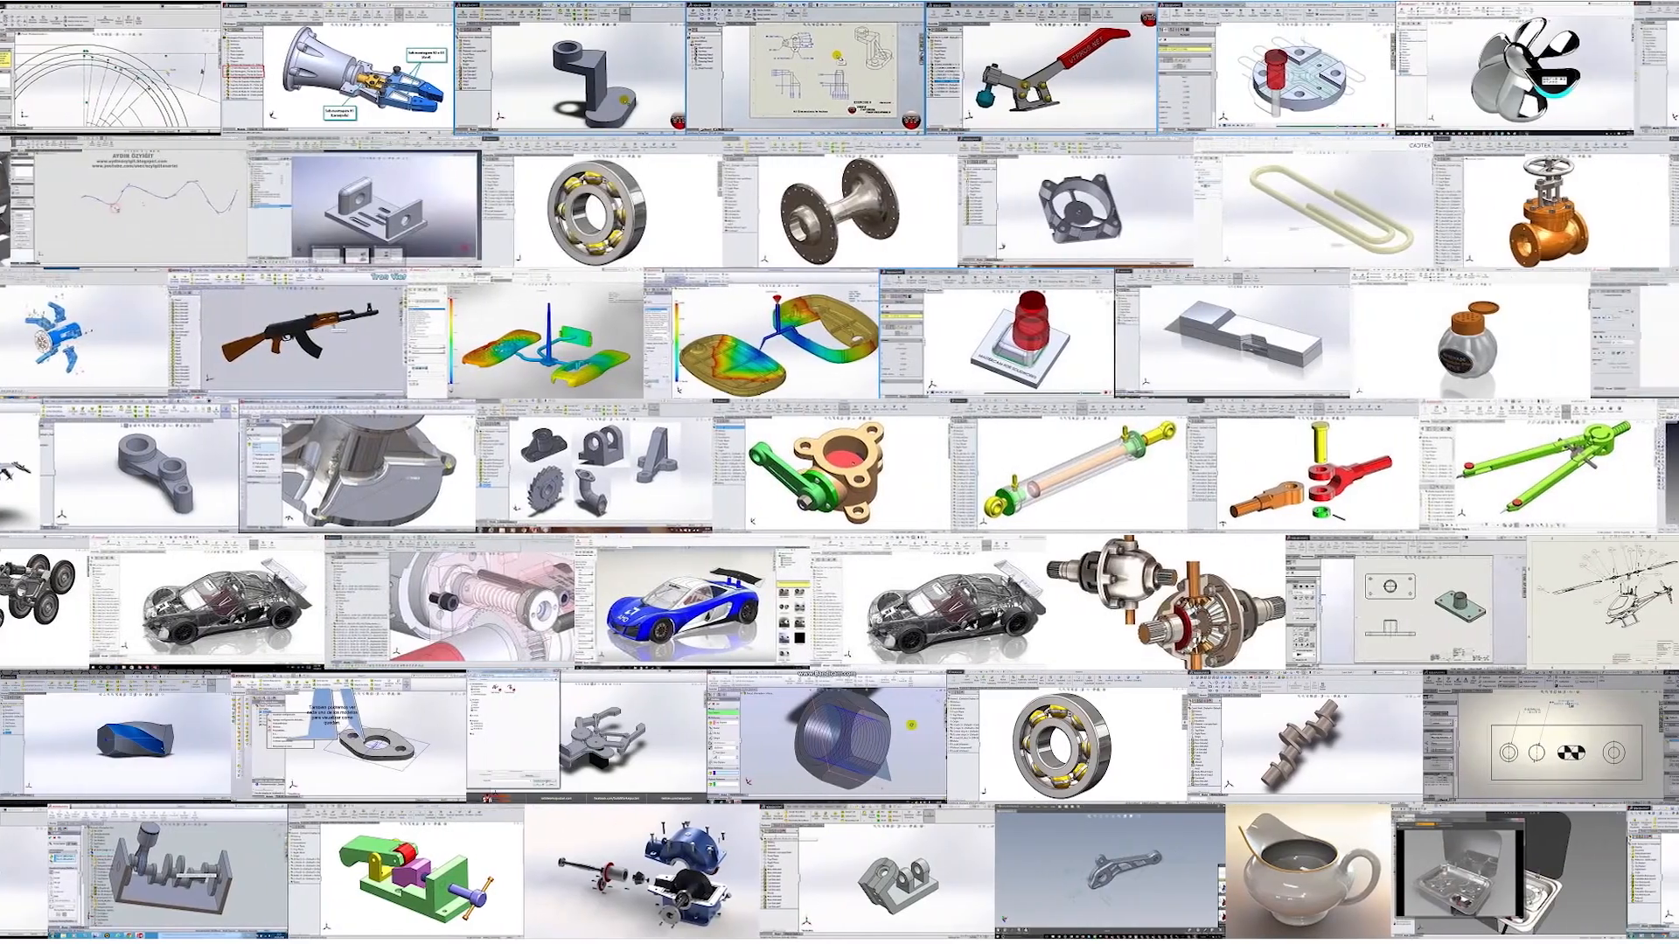
pyautogui.hscroll(3)
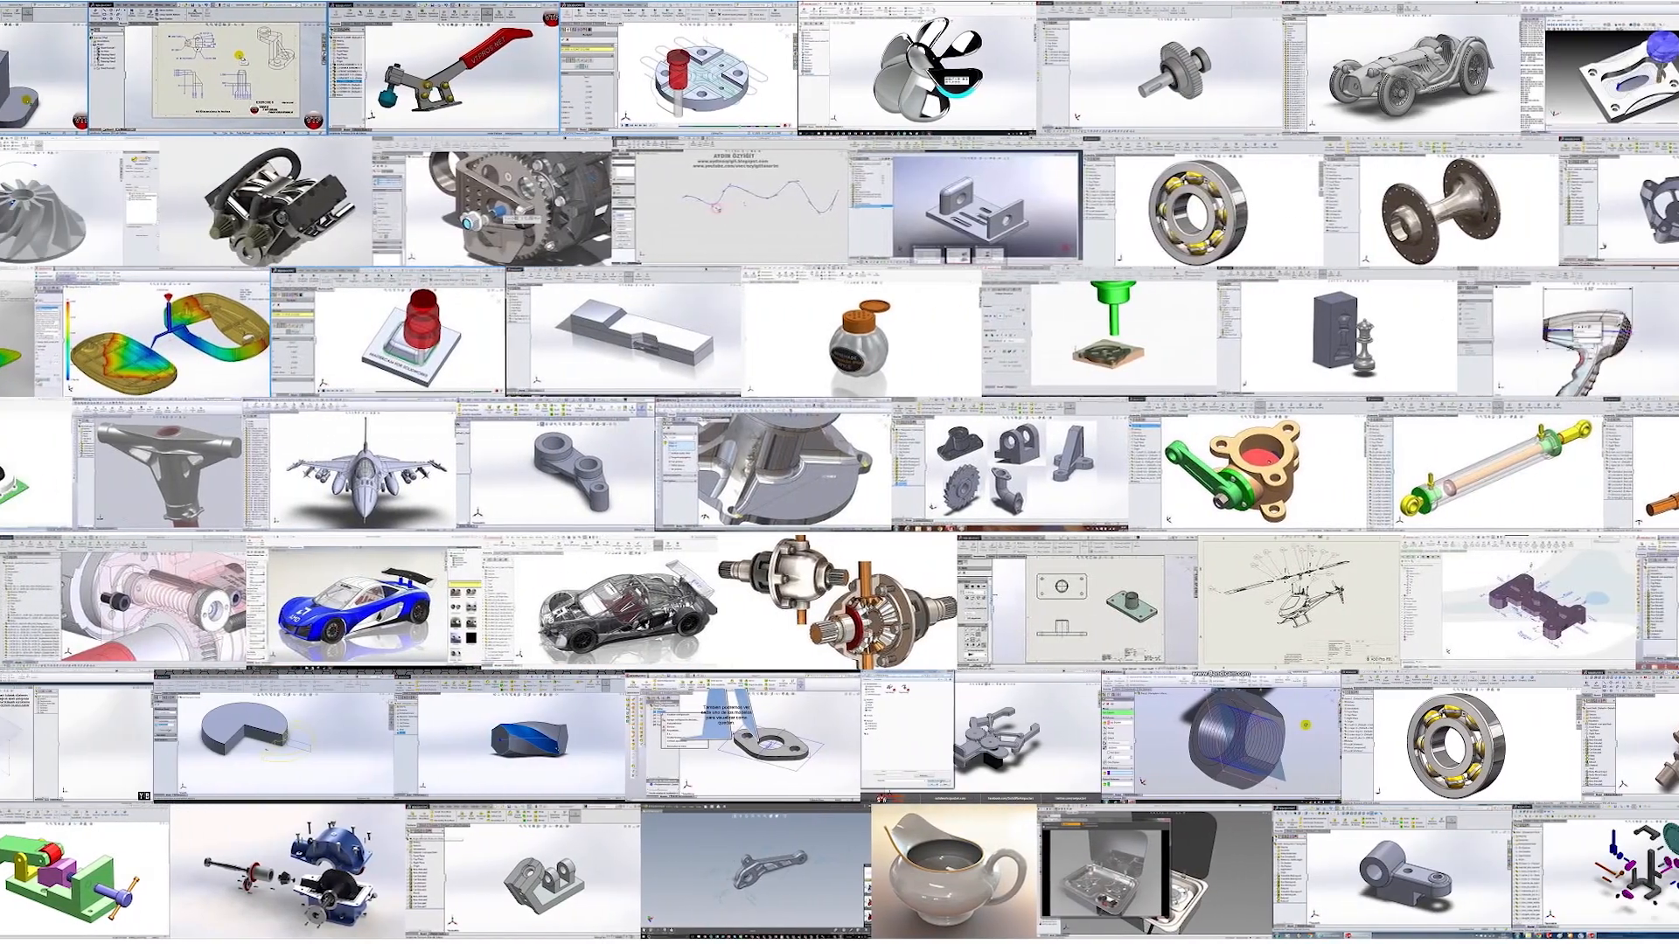